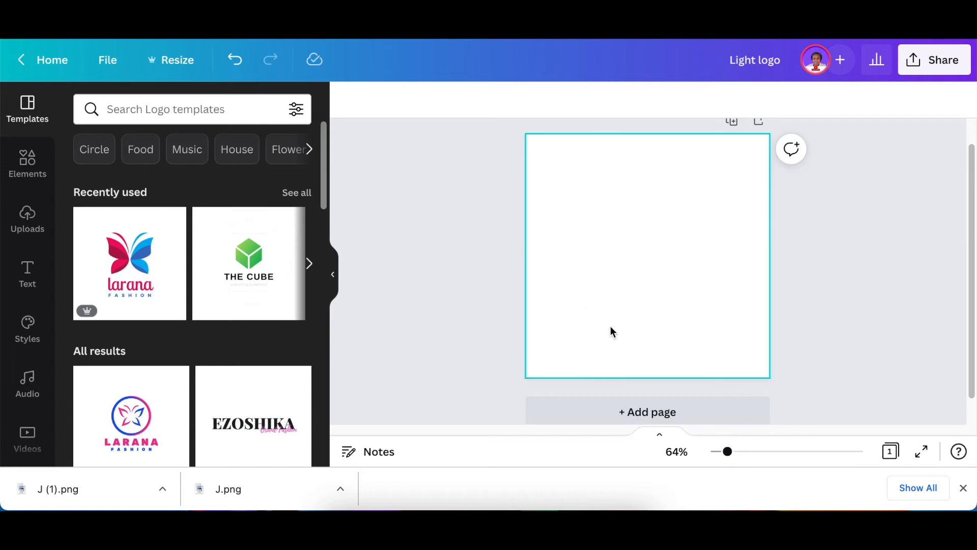
Search Elements graphics for 'house' and scroll to the roof-with-window graphic
left_click(520, 290)
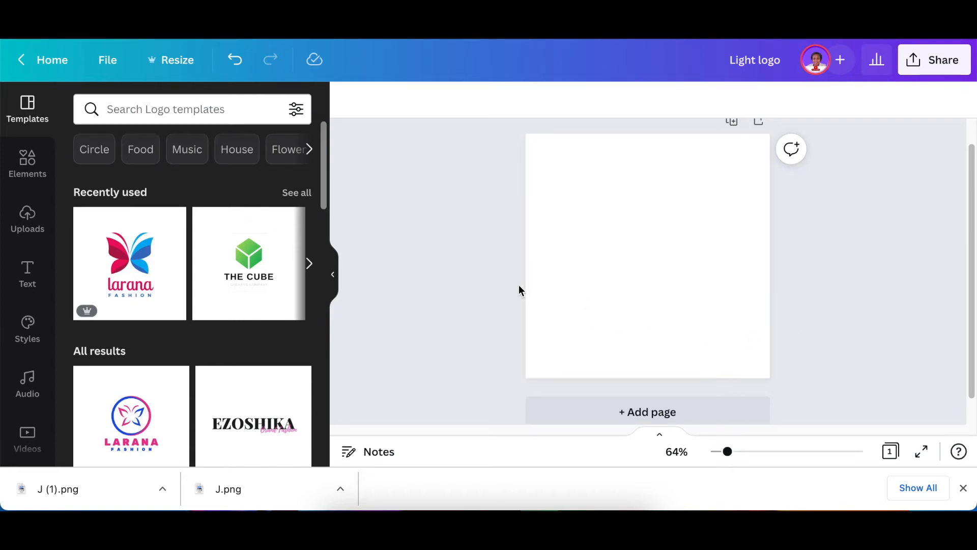
left_click(28, 164)
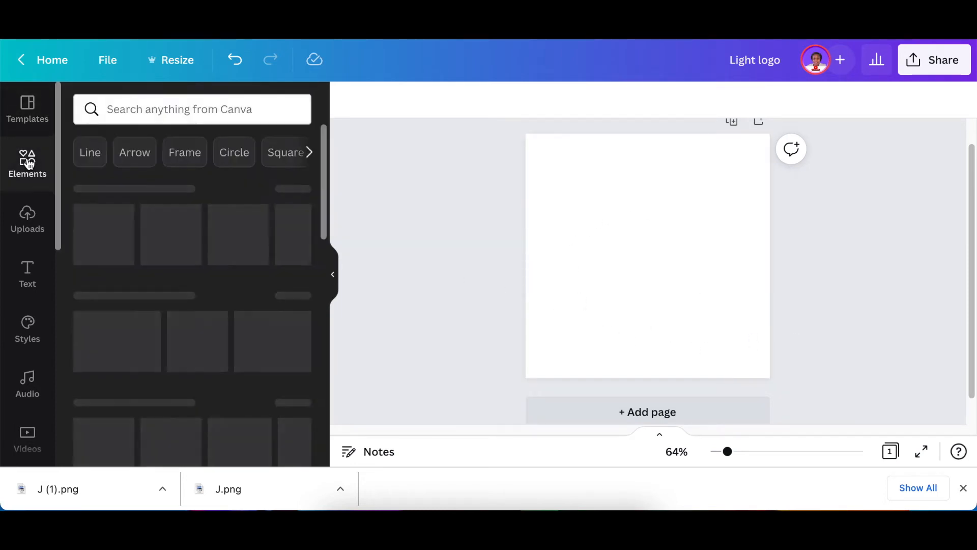
left_click(192, 109)
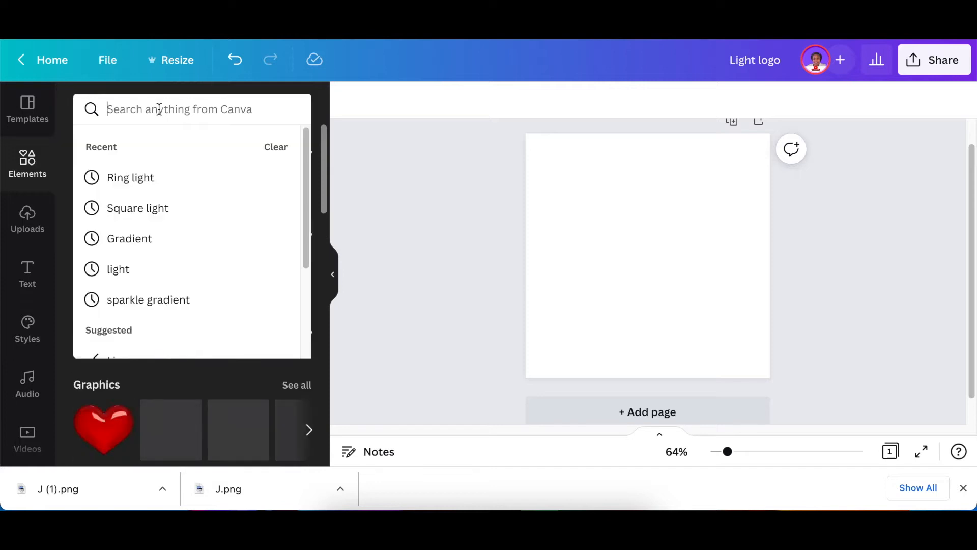
type("house")
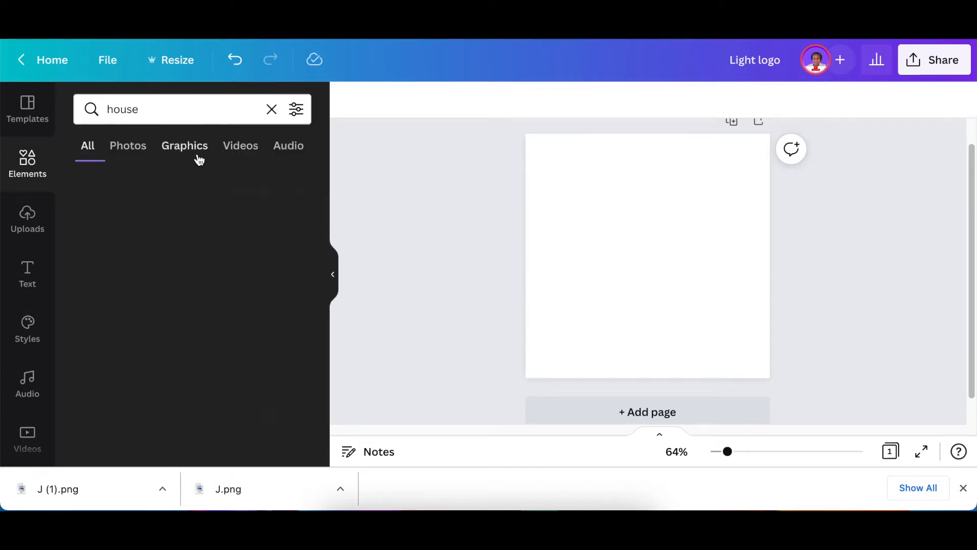
left_click(184, 145)
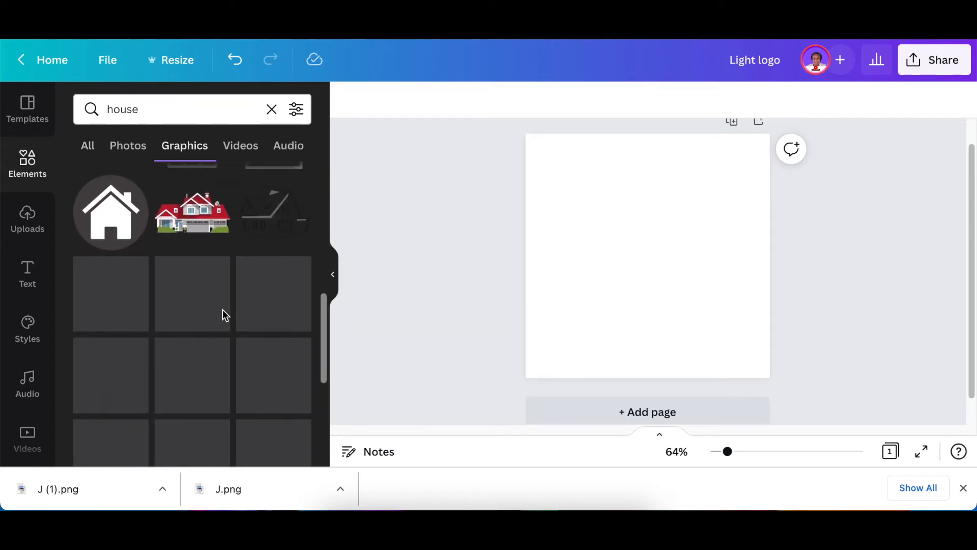
scroll("down", 3)
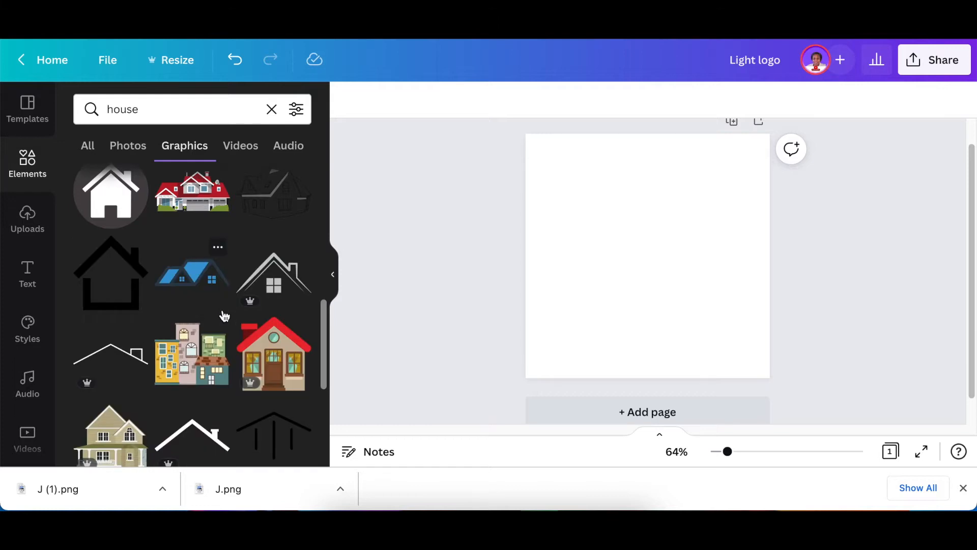
scroll("down", 3)
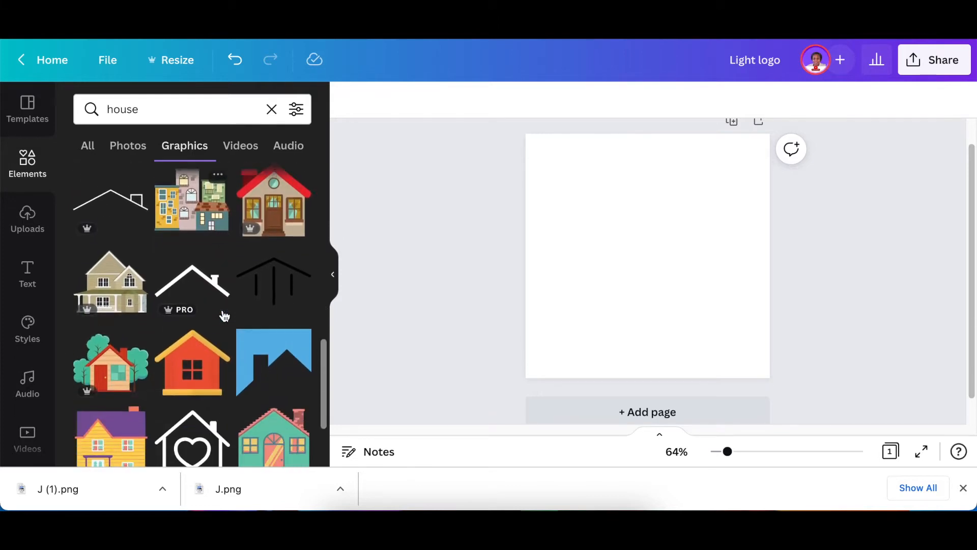
scroll("down", 3)
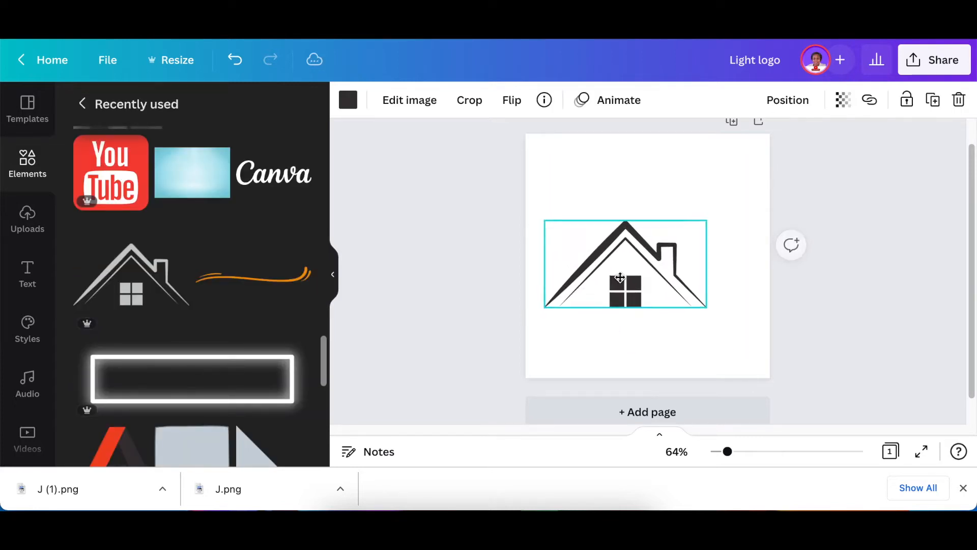
Drag the house-roof graphic to the upper page centre and check its info details
left_click_drag(625, 264, 647, 236)
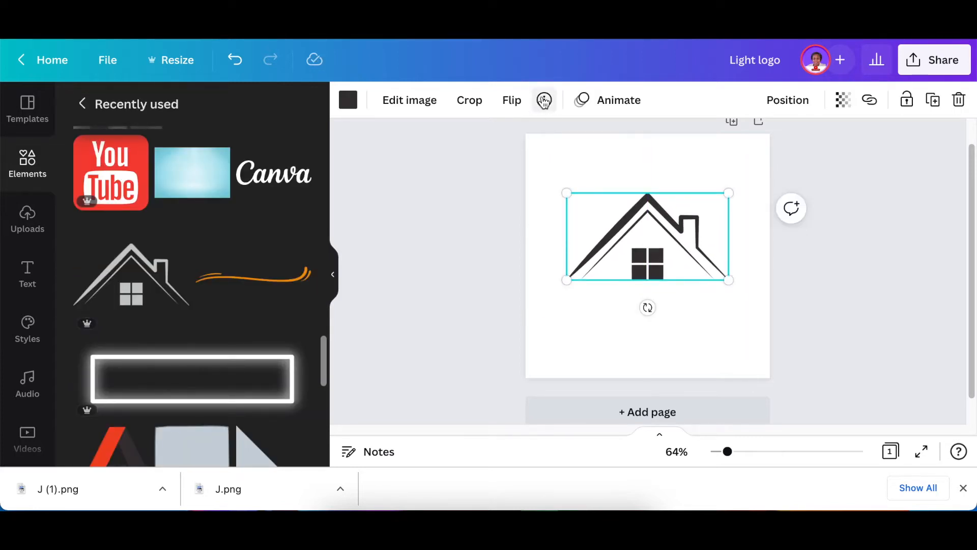
left_click(543, 100)
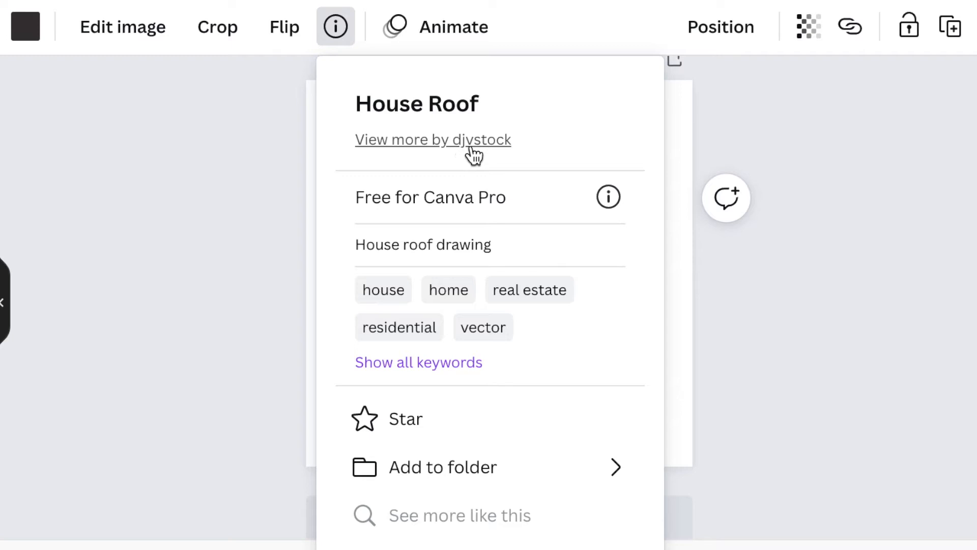
mouse_move(511, 154)
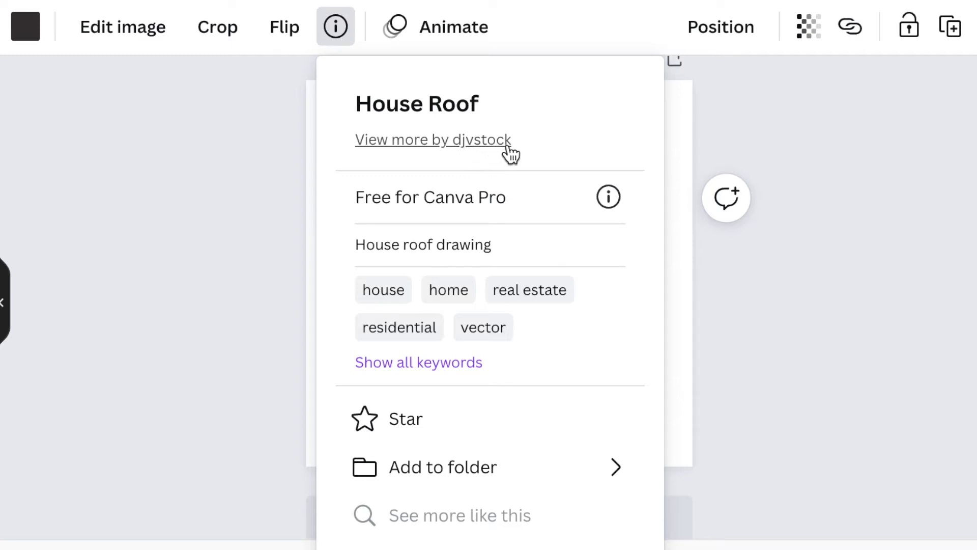
mouse_move(396, 378)
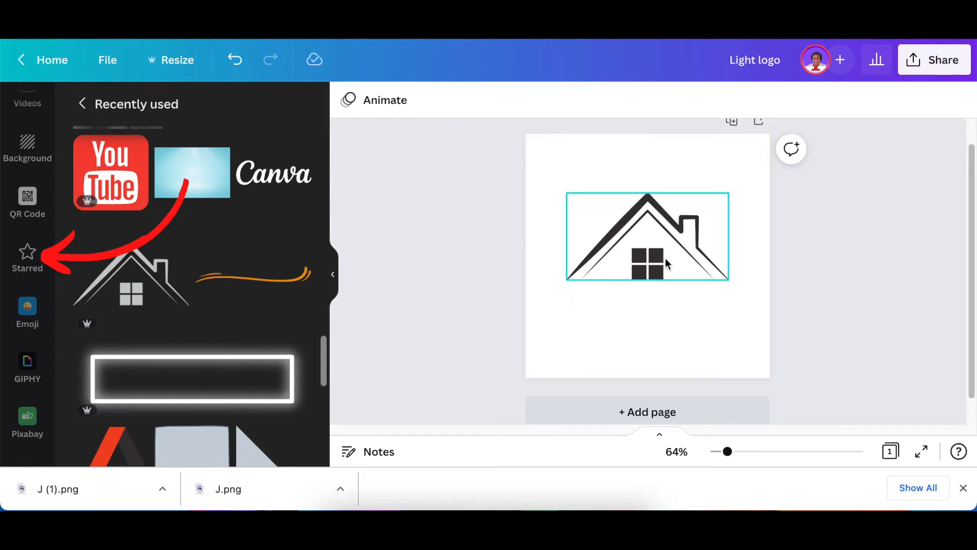
left_click(646, 236)
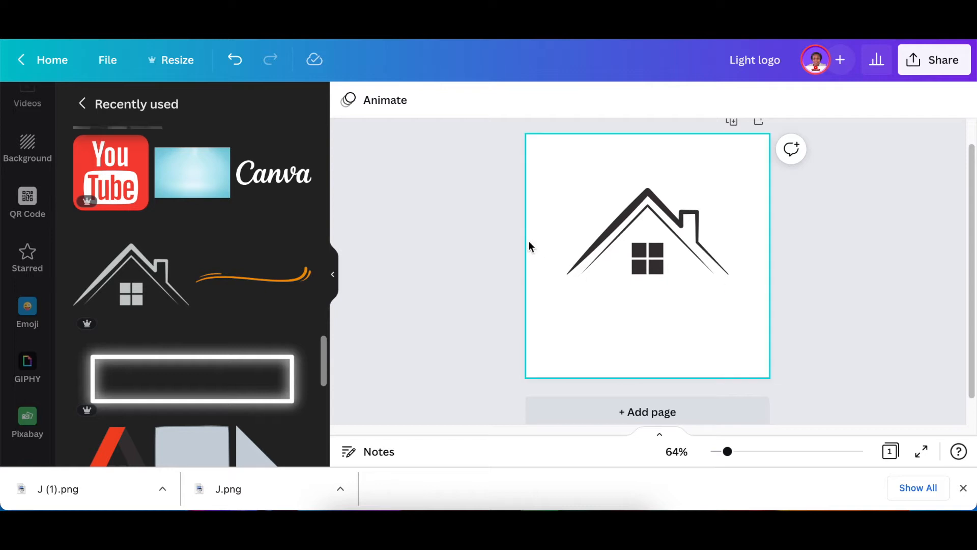
Set the page background to dark charcoal and recolour the roof graphic gold
left_click(647, 240)
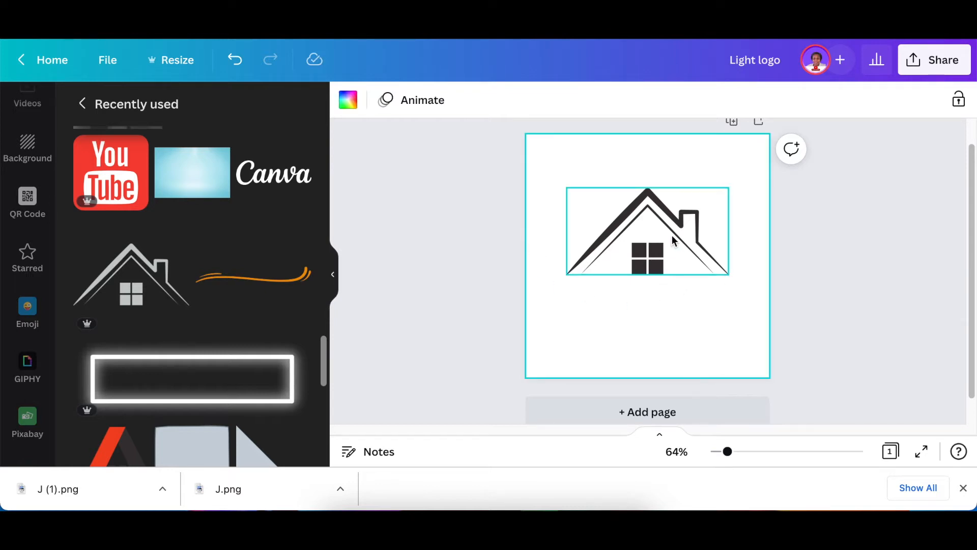
left_click(563, 337)
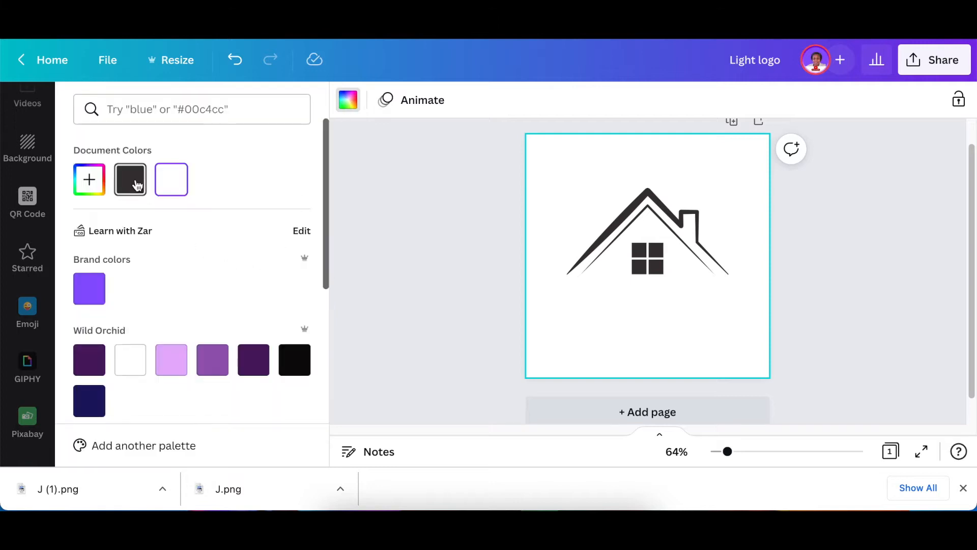
left_click(647, 250)
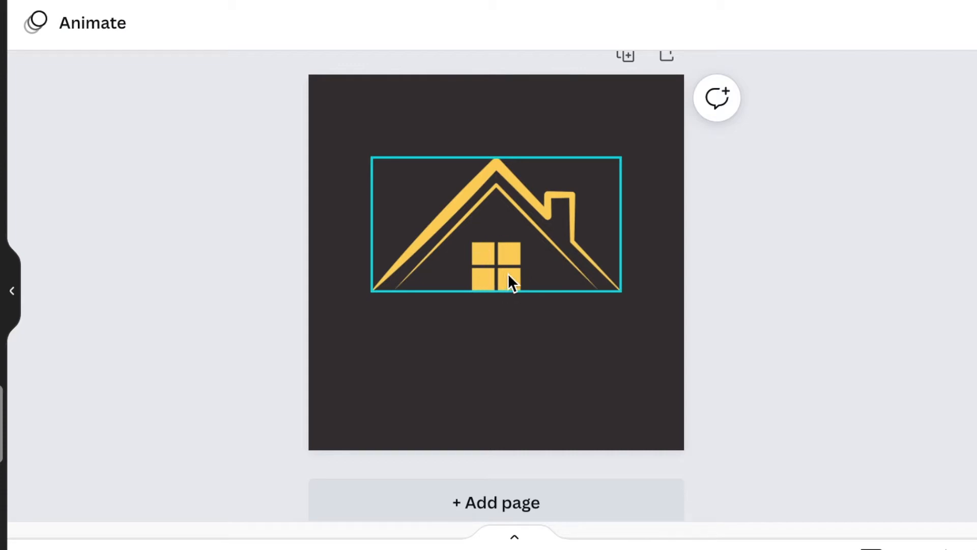
left_click(215, 223)
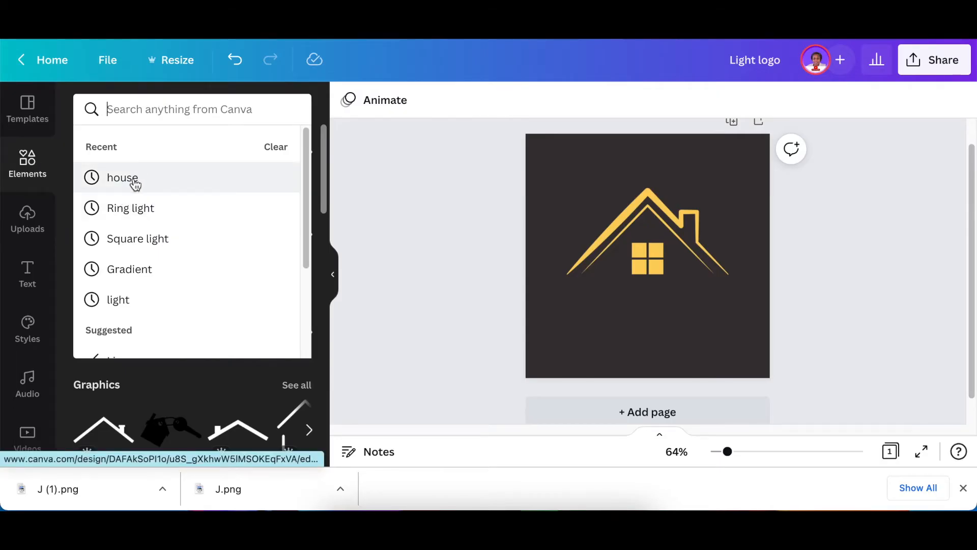
Add the green glowing square from 'Square light' graphics over the window, recoloured gold
left_click(137, 238)
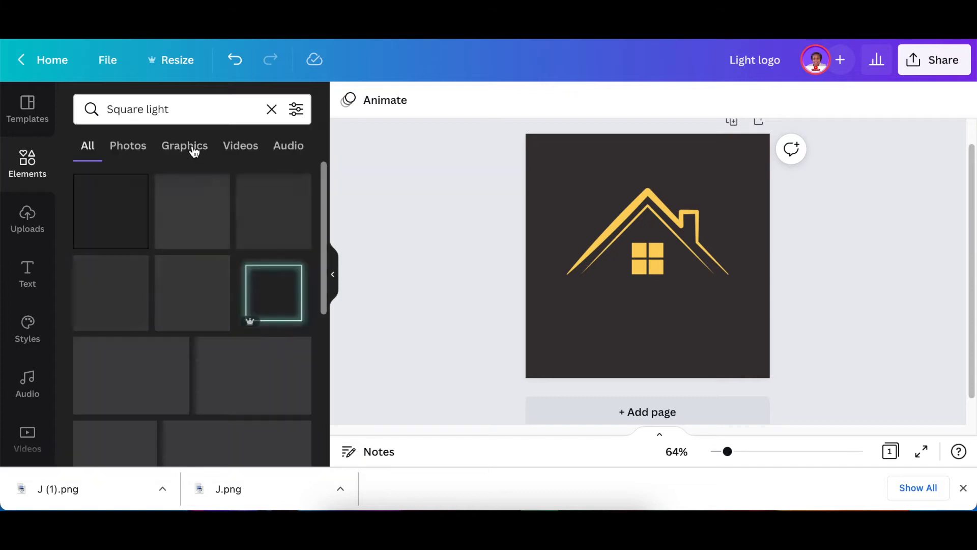
left_click(184, 145)
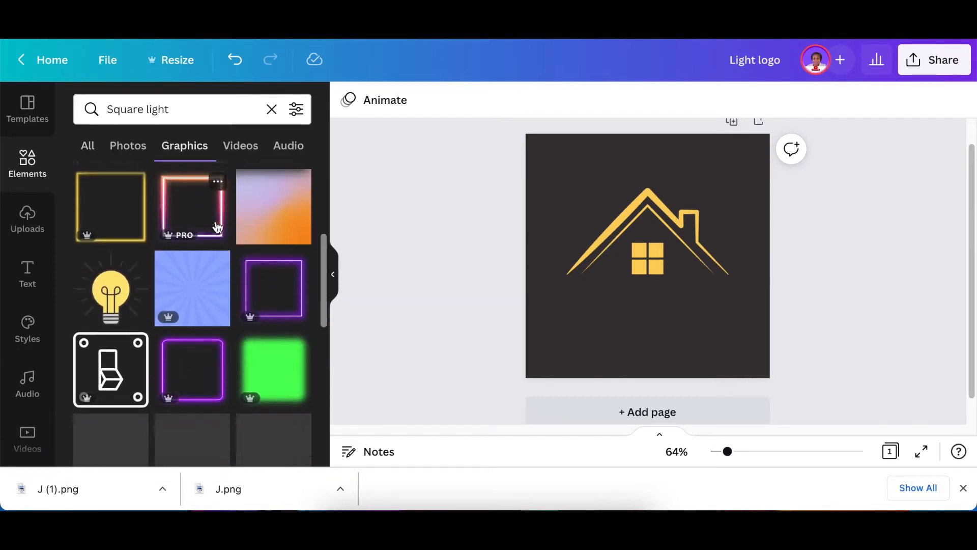
scroll("down", 3)
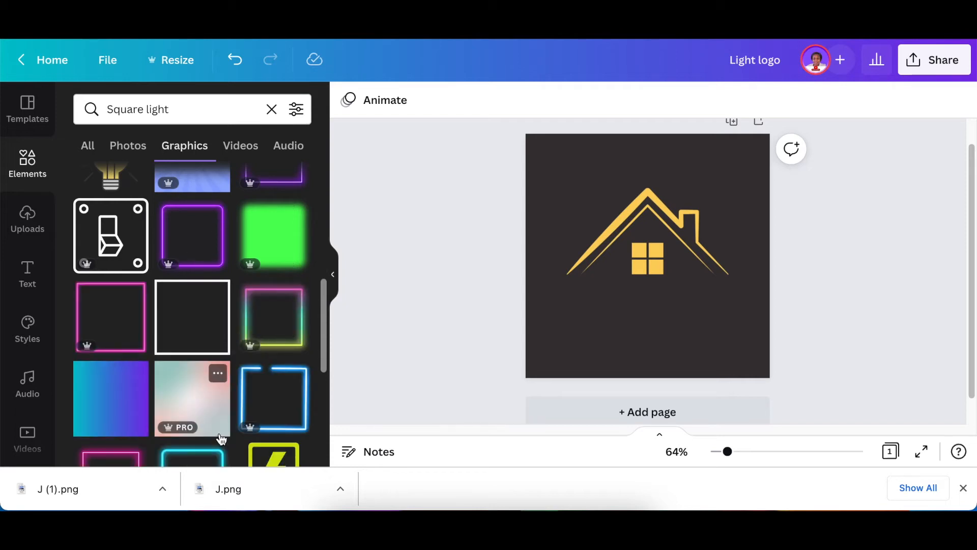
mouse_move(273, 238)
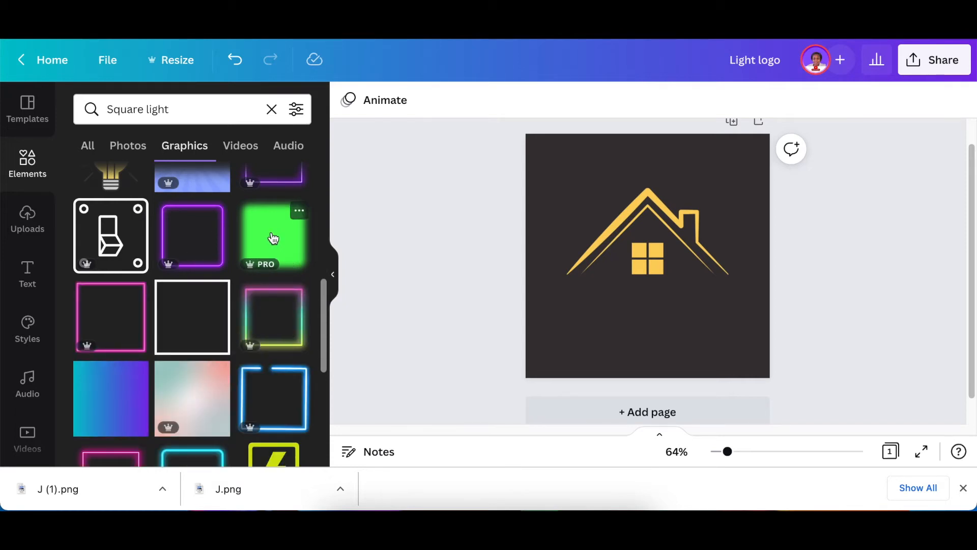
left_click(272, 236)
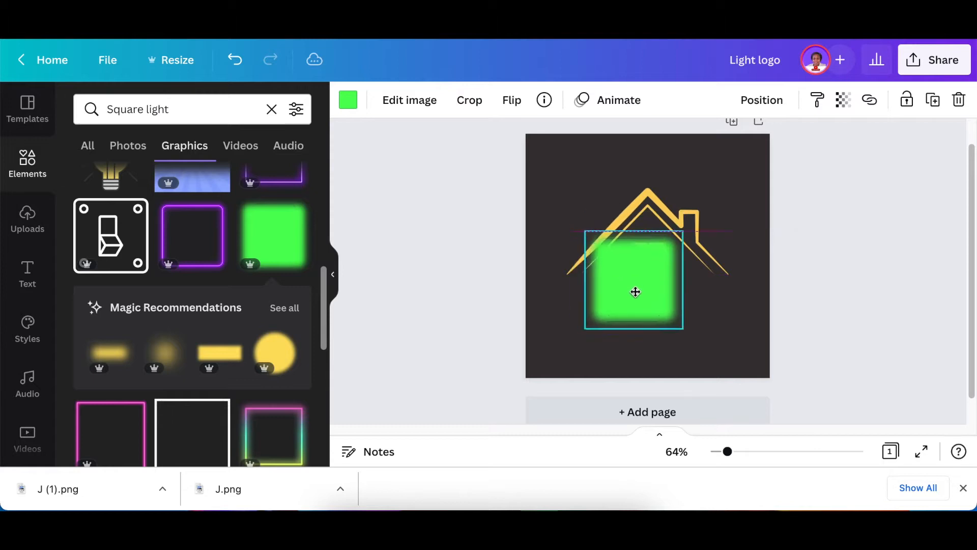
left_click_drag(635, 291, 631, 298)
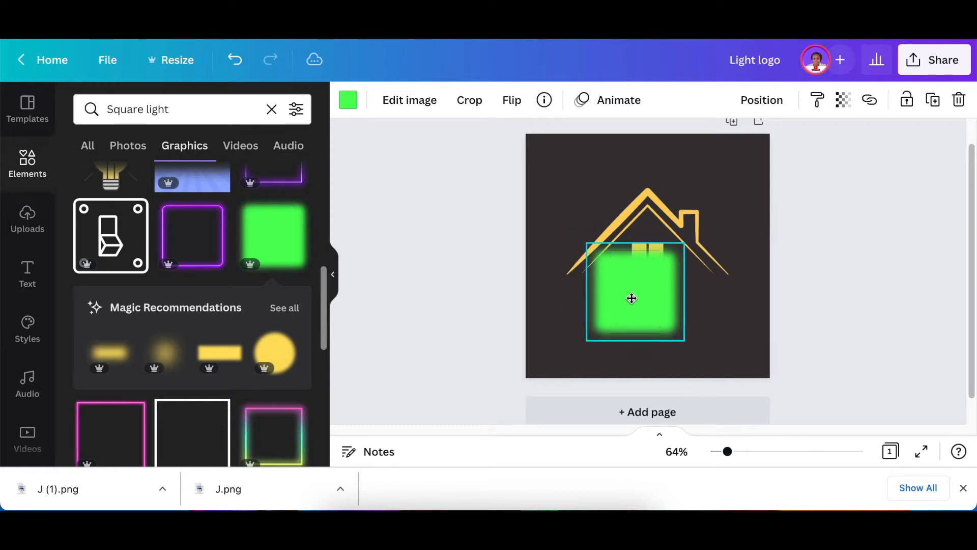
mouse_move(348, 99)
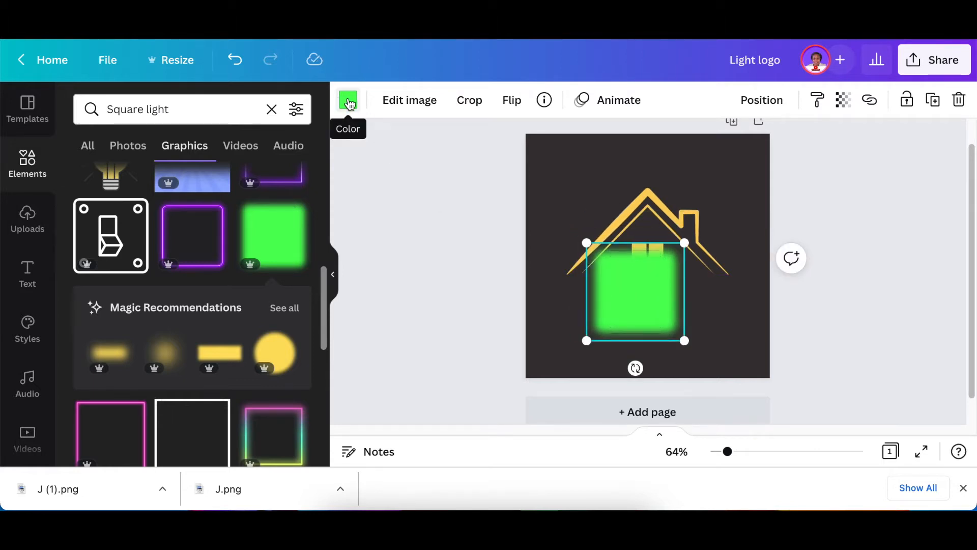
left_click(347, 99)
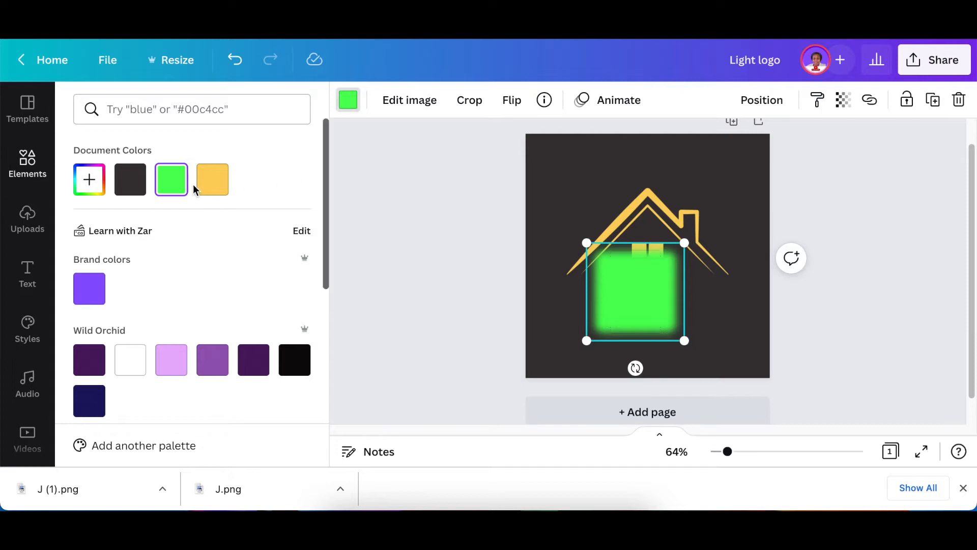
left_click(211, 180)
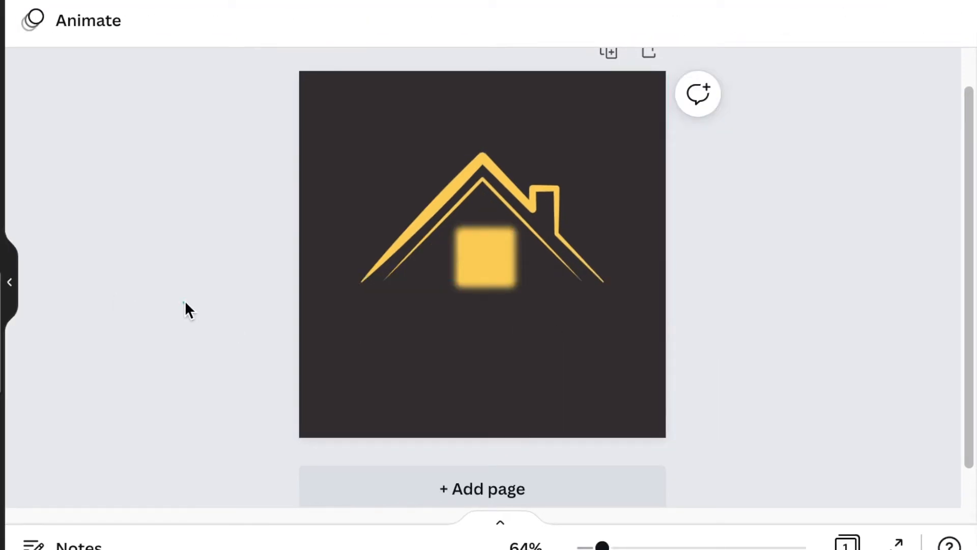
Lay a dark line level across the glowing window, trimmed to the window's width
left_click(481, 255)
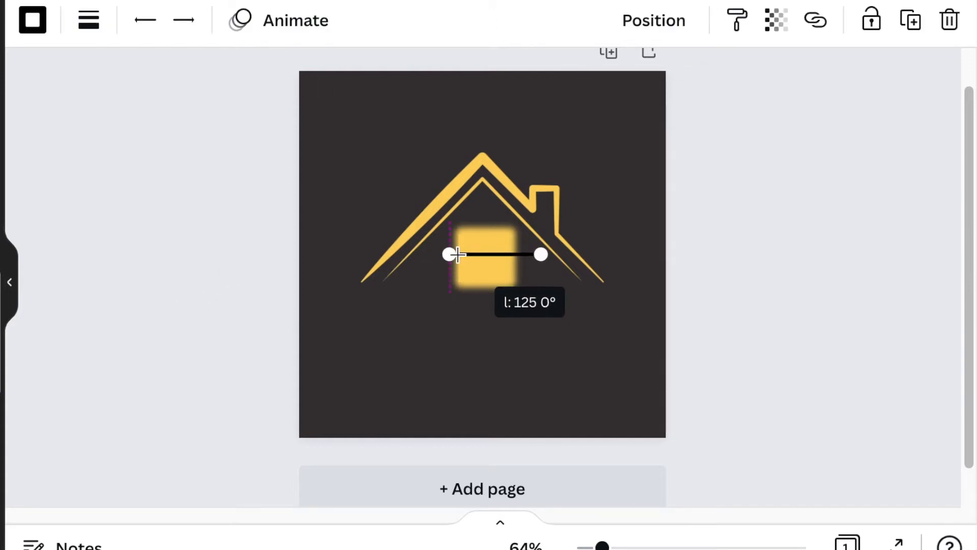
left_click_drag(540, 254, 523, 256)
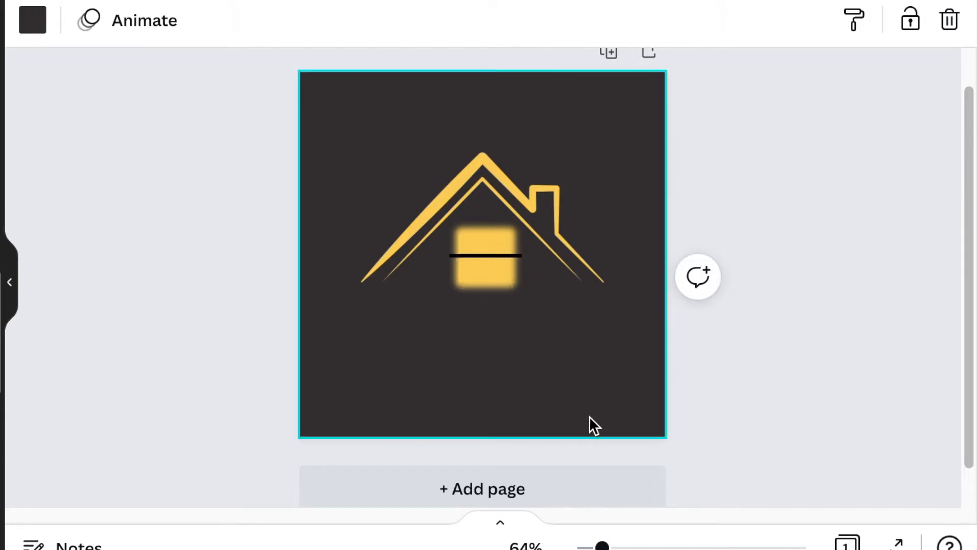
left_click(483, 256)
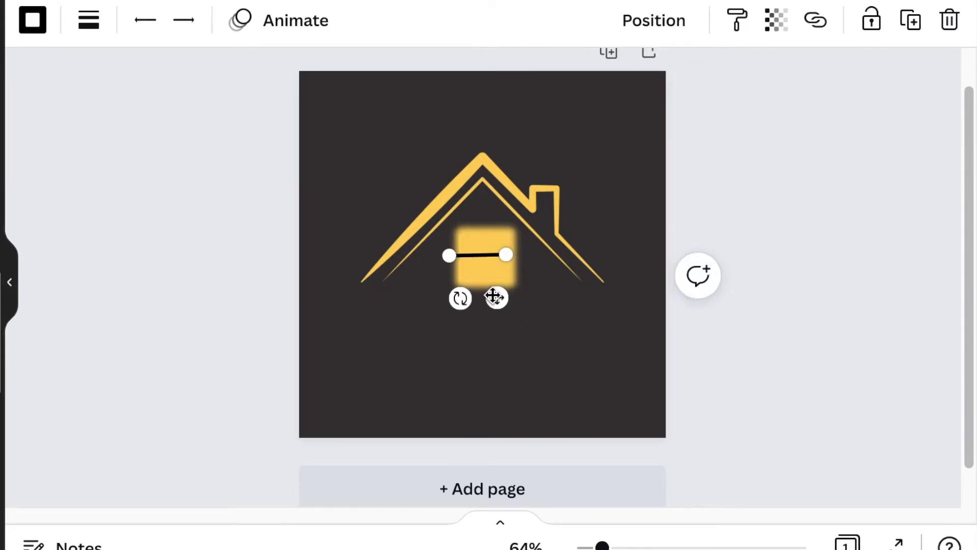
Lower the bar's transparency to about 74 and adjust its thickness
left_click(775, 19)
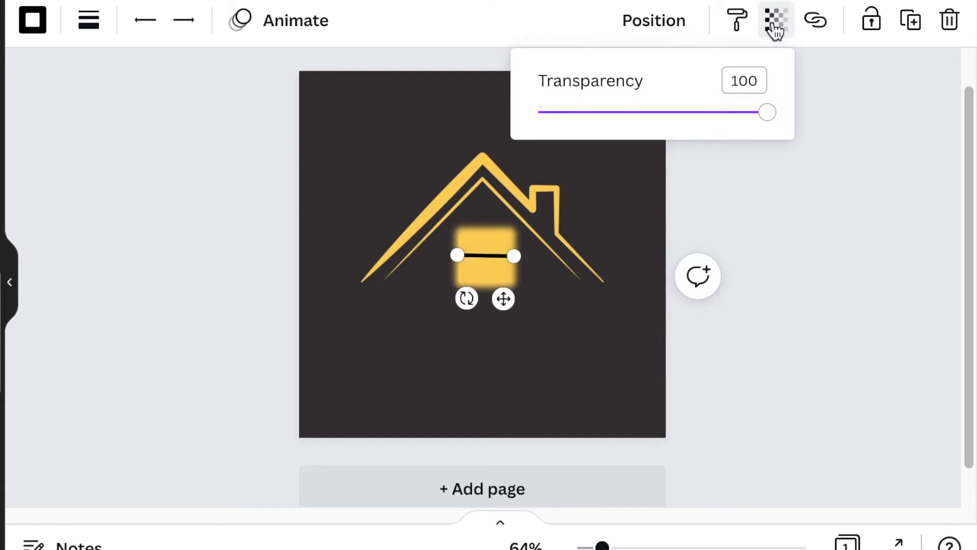
left_click_drag(766, 112, 715, 112)
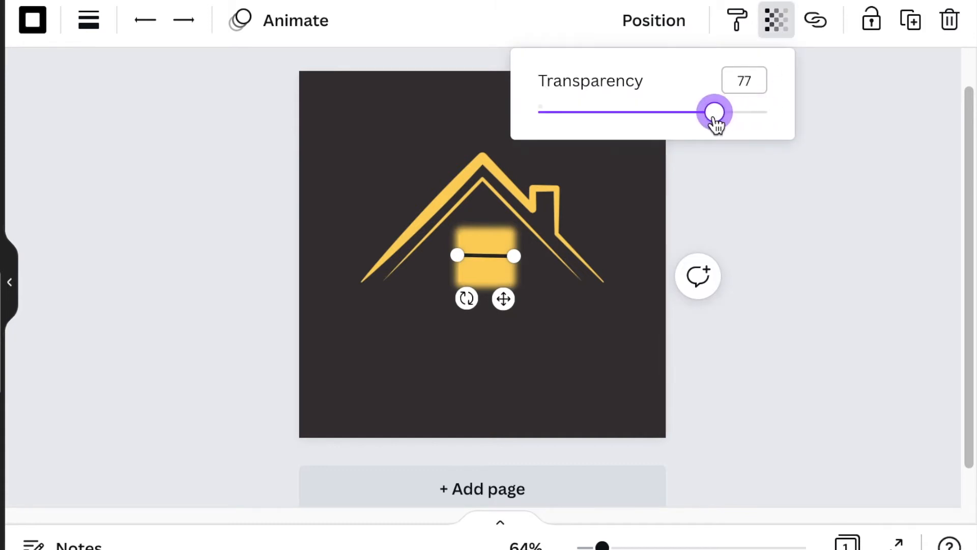
left_click_drag(715, 112, 708, 113)
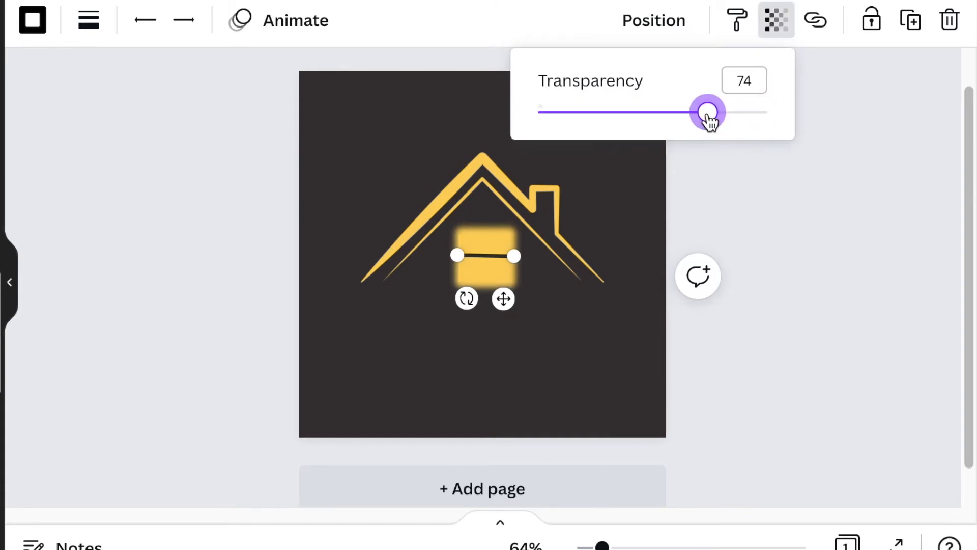
left_click_drag(708, 112, 698, 112)
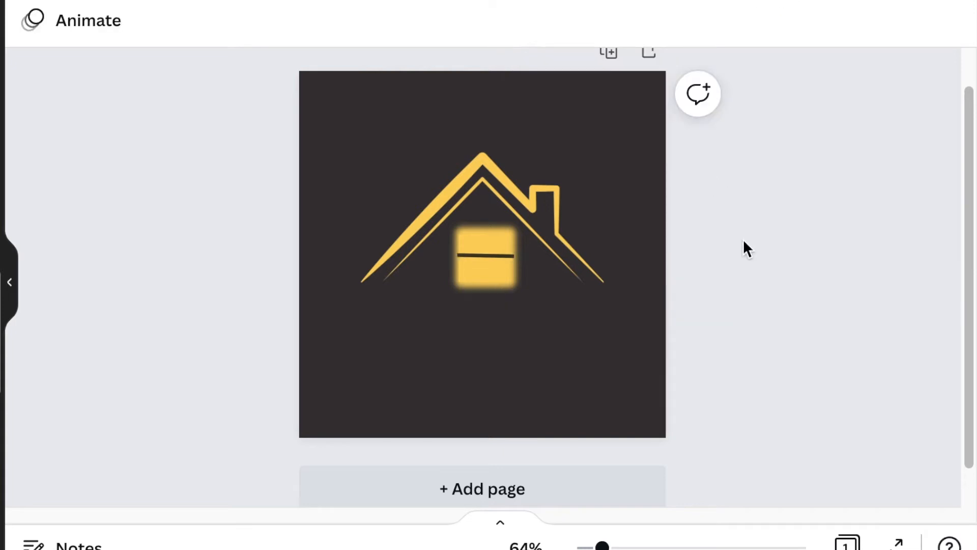
left_click(483, 256)
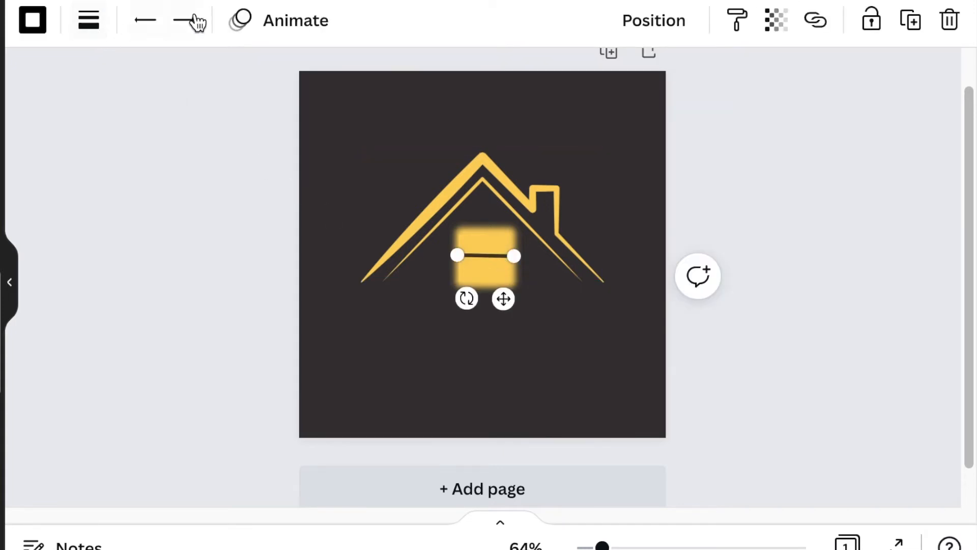
left_click(185, 19)
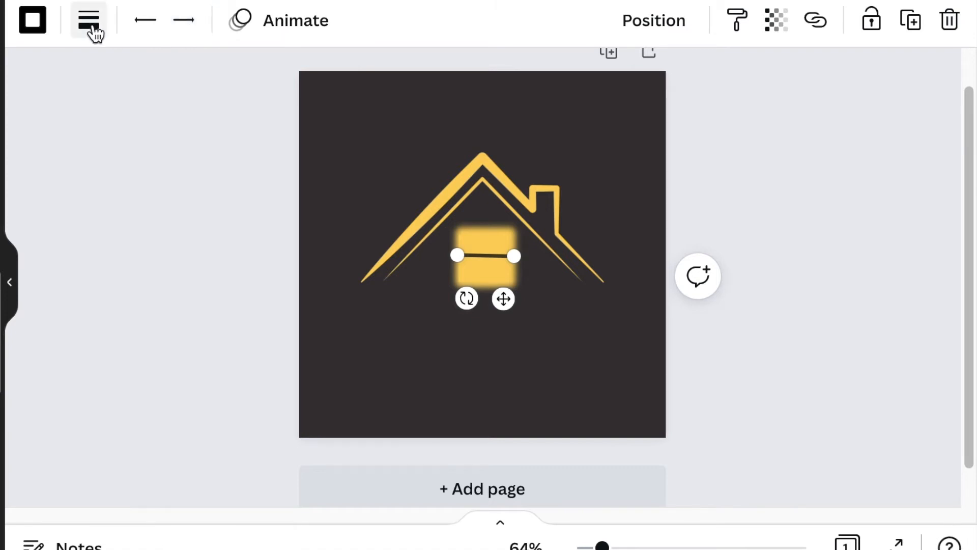
left_click(88, 20)
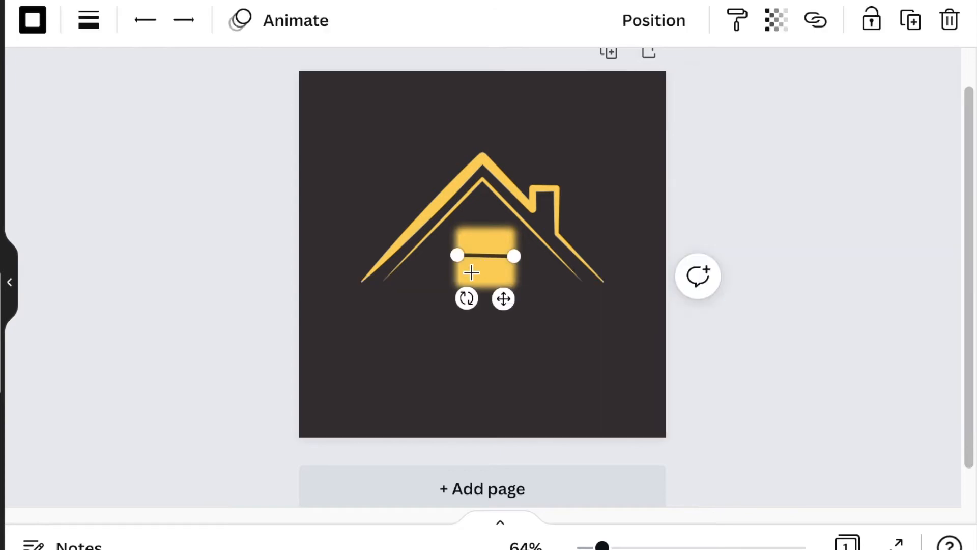
Duplicate the bar and set it upright through the window's centre, forming a cross
left_click_drag(457, 256, 457, 255)
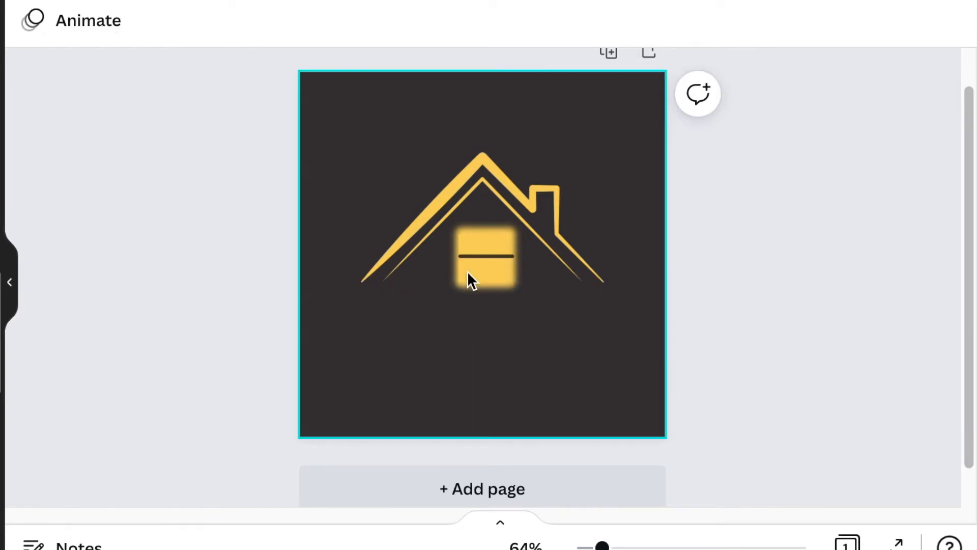
left_click(486, 258)
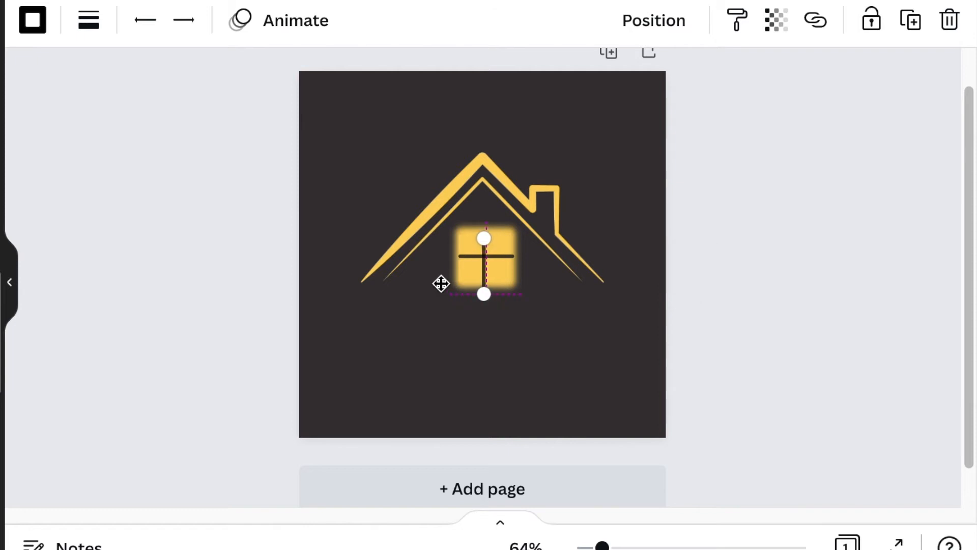
left_click(243, 324)
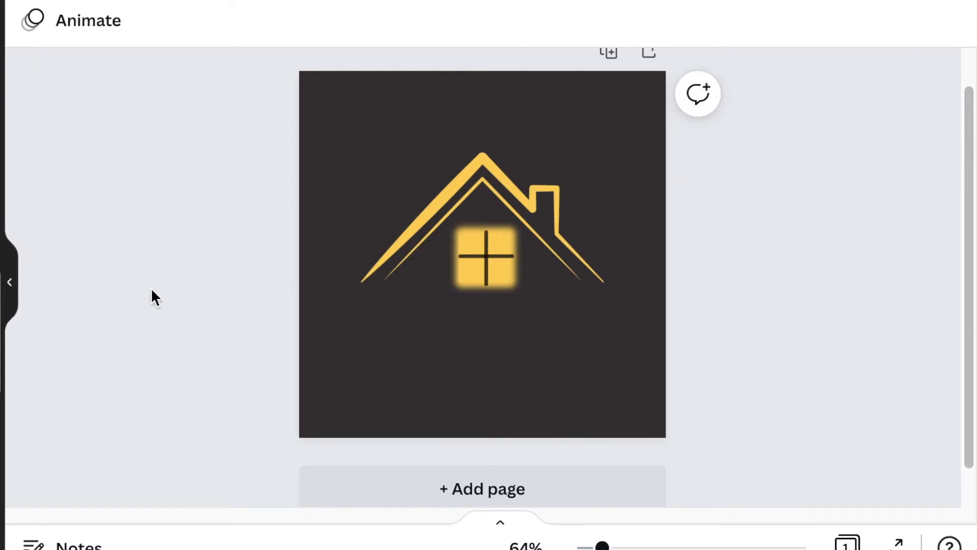
left_click(482, 256)
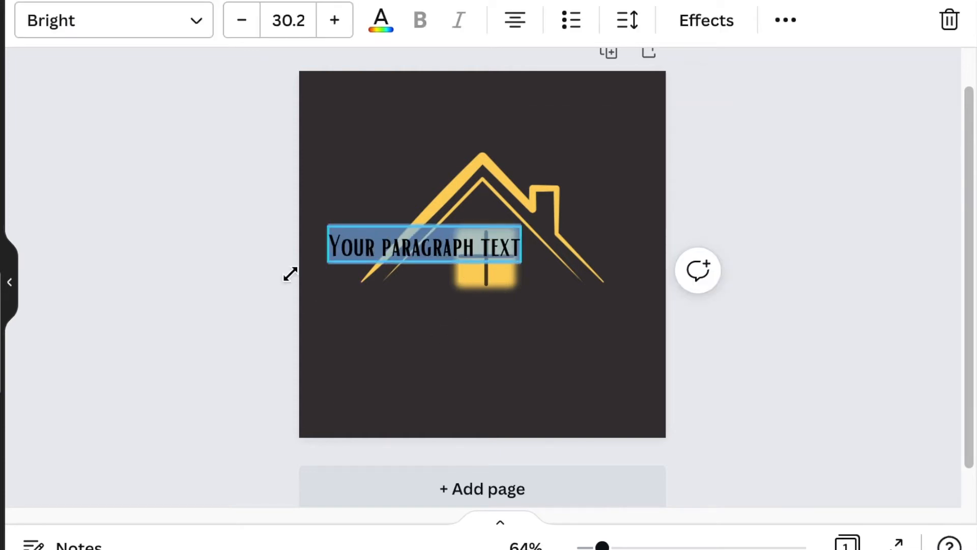
Add the title 'Jimmy's Real Estate', tagline 'LIGHTING THE COMMUNITY', and a short gold line beside it
left_click_drag(425, 245, 447, 295)
type("Jimmy's real estate")
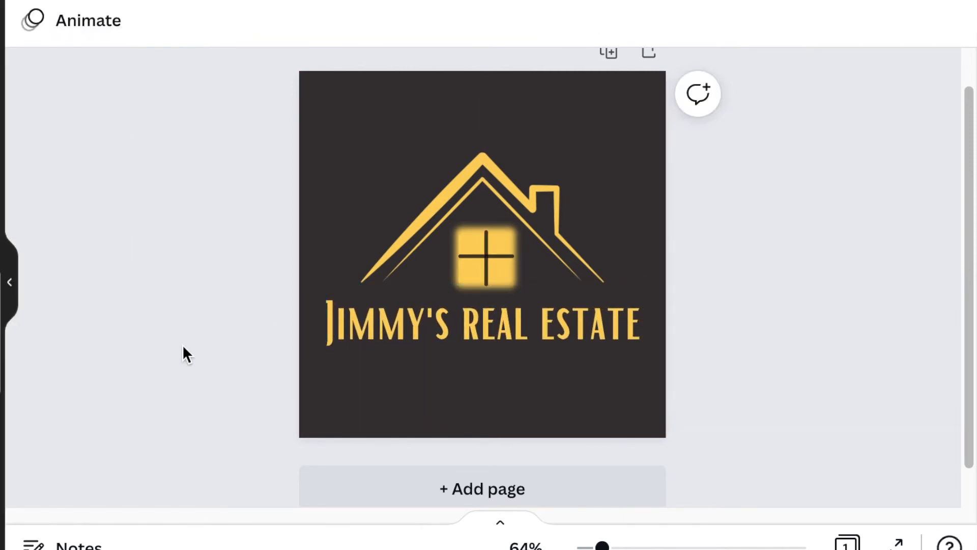
left_click(482, 323)
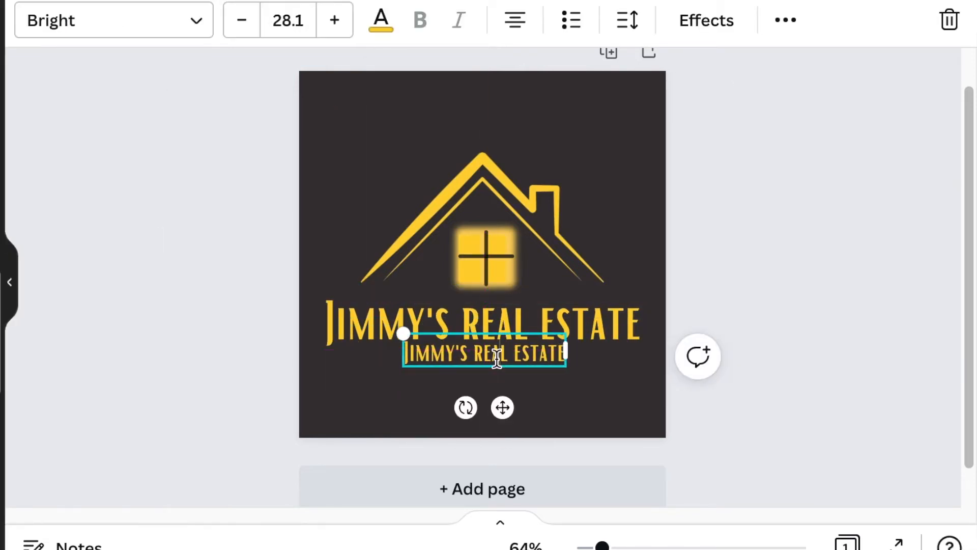
type("LIGHTING THE COMMUNITY")
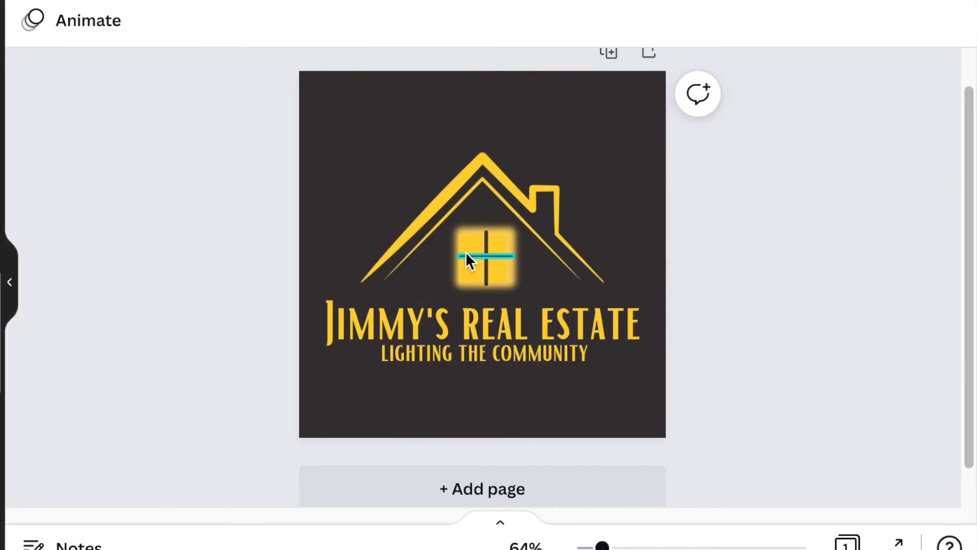
left_click(483, 258)
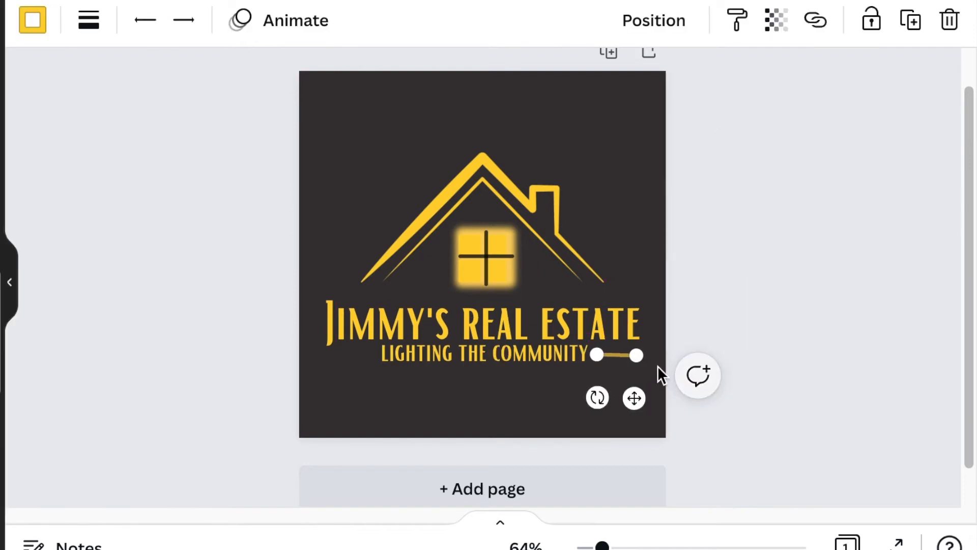
left_click_drag(636, 355, 634, 351)
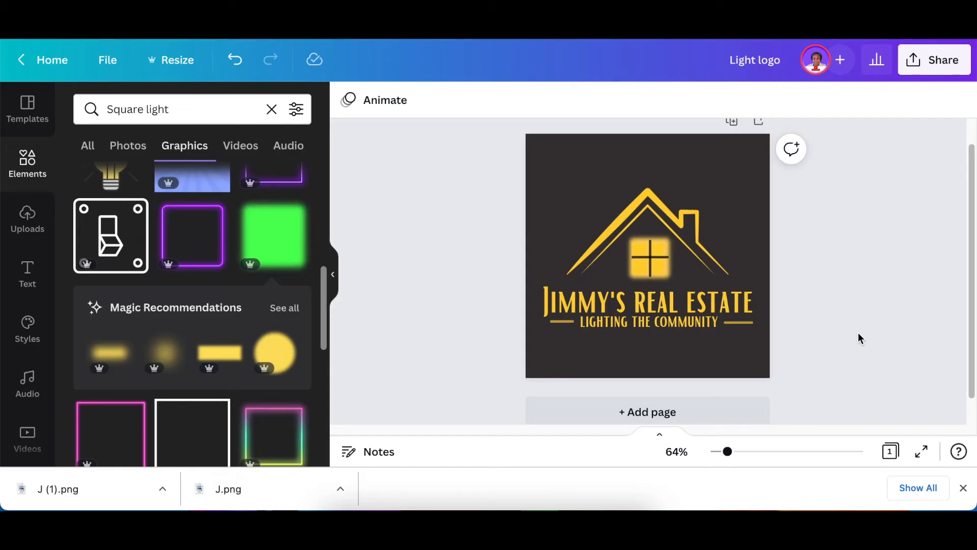
mouse_move(816, 223)
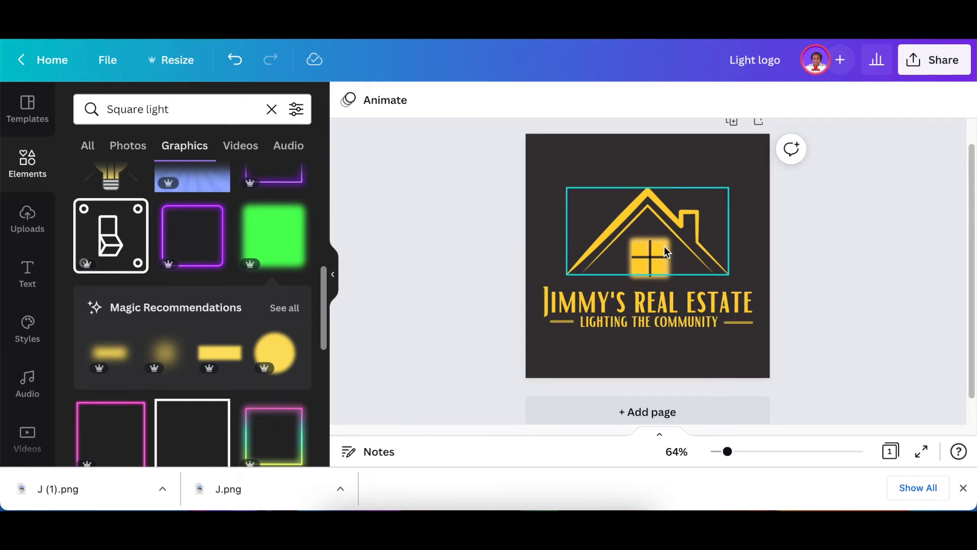
On a duplicated page, remove the glow and cross bars, leaving four solid gold panes
left_click(647, 230)
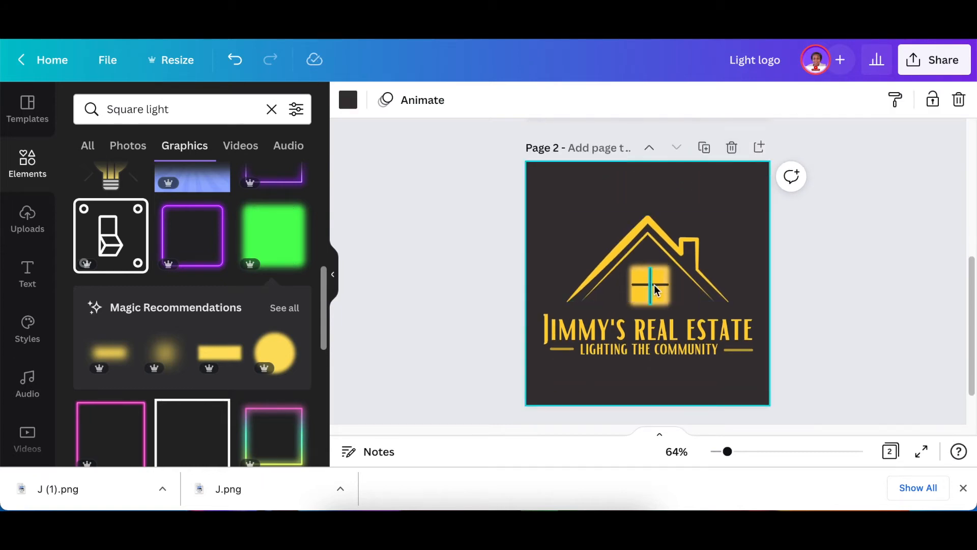
left_click(647, 256)
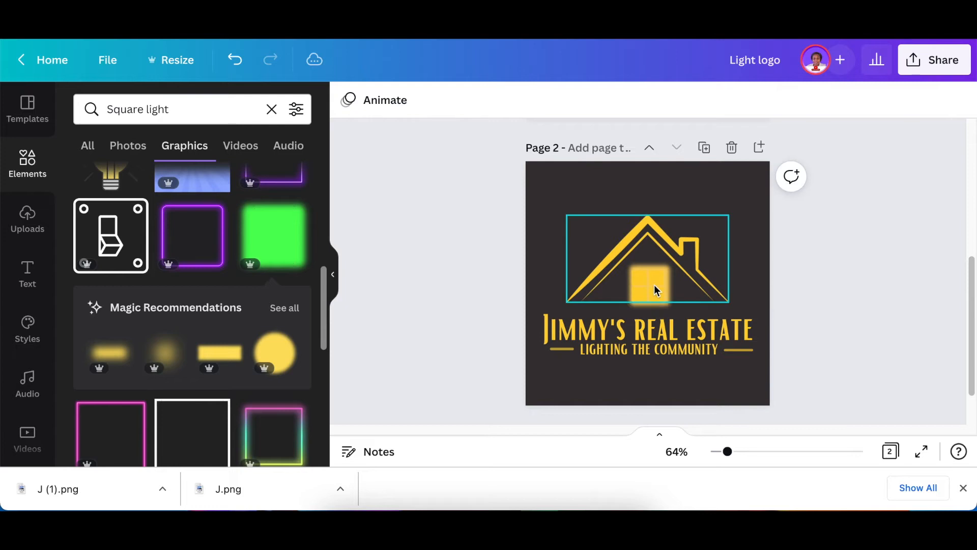
left_click(762, 100)
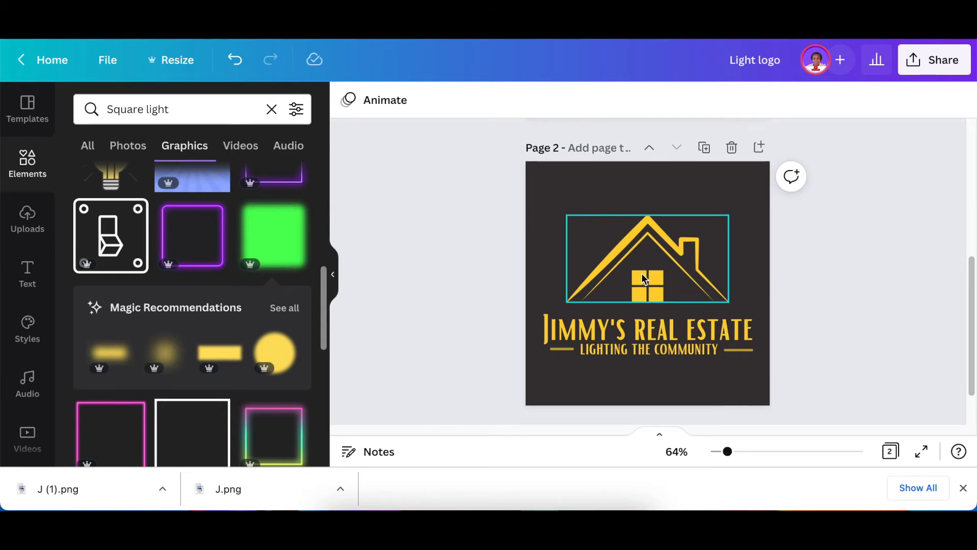
left_click(459, 301)
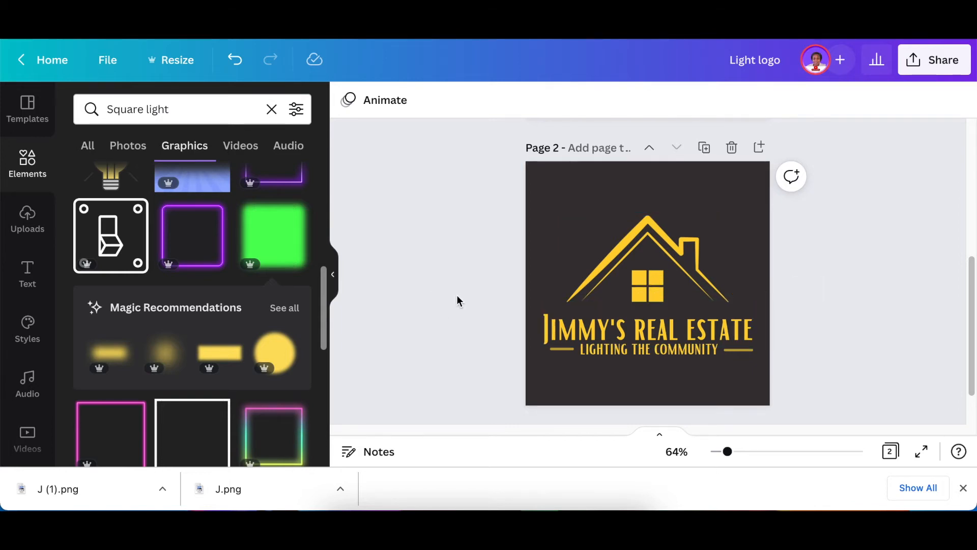
mouse_move(447, 301)
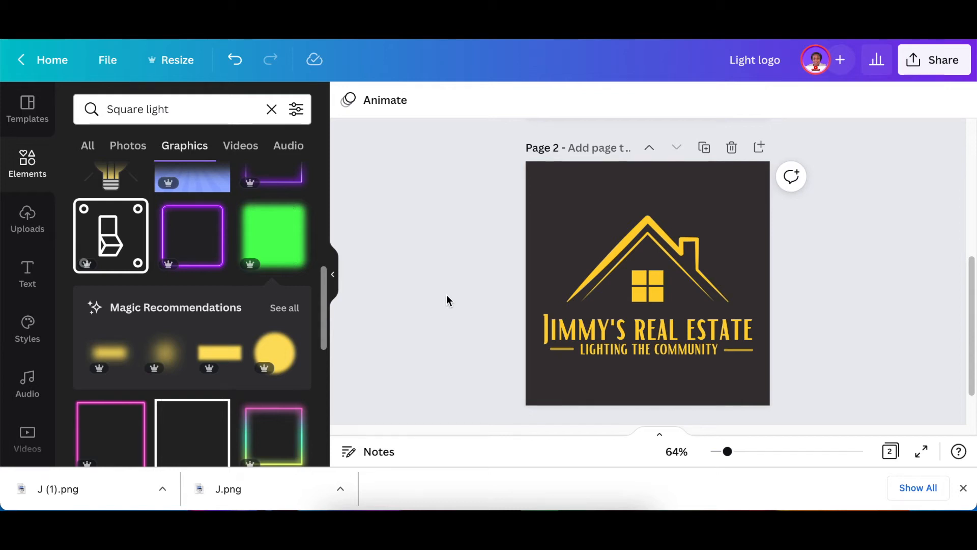
left_click(648, 280)
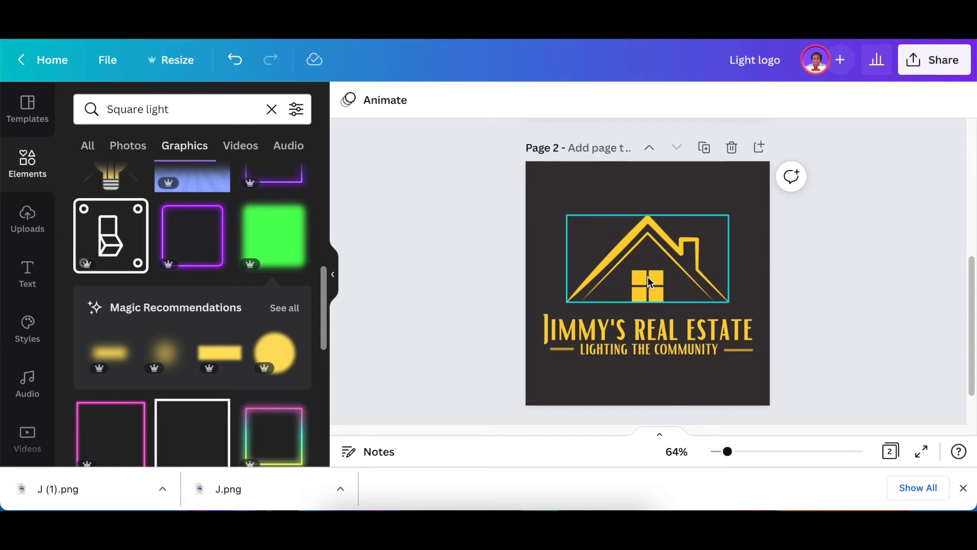
left_click(435, 306)
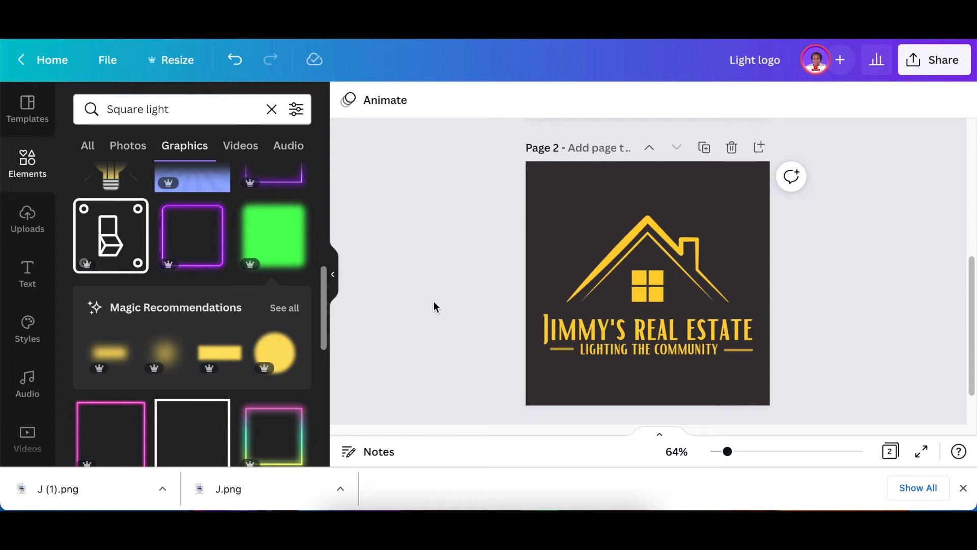
mouse_move(261, 301)
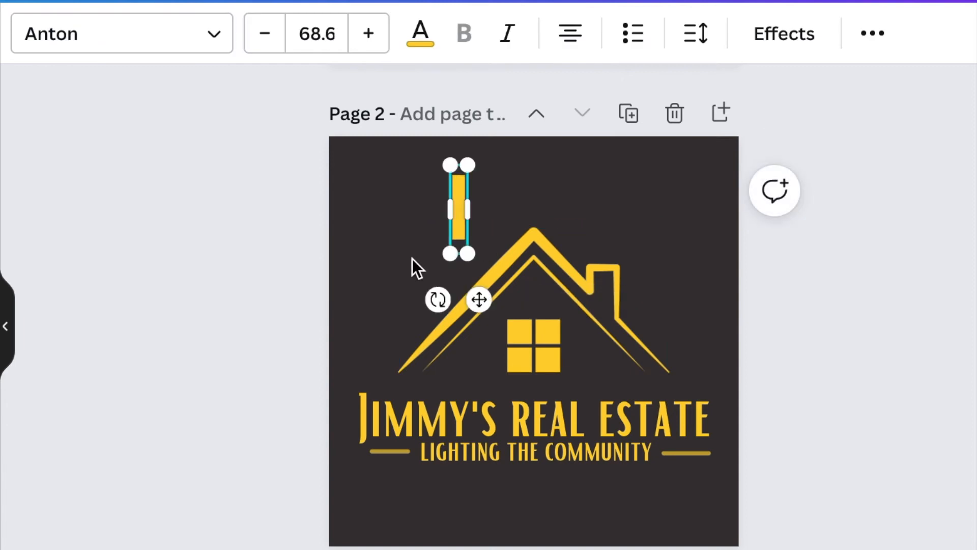
Drag the small upright gold text mark left, above the roof's left side
left_click_drag(459, 209, 420, 221)
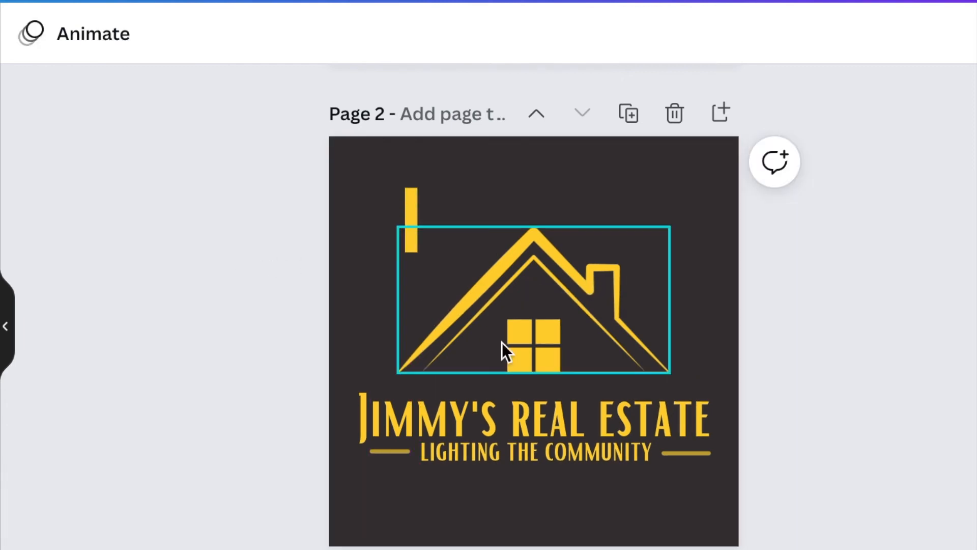
mouse_move(557, 352)
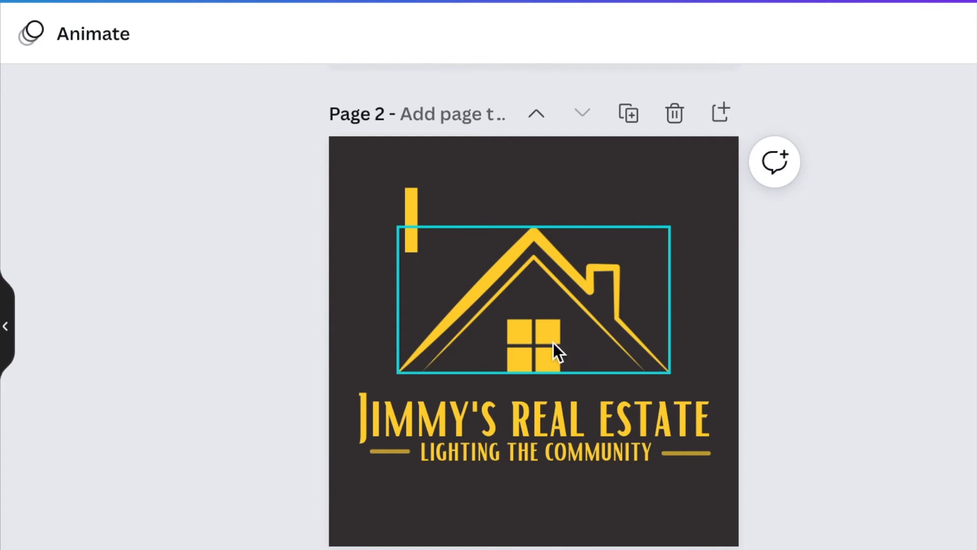
left_click(411, 221)
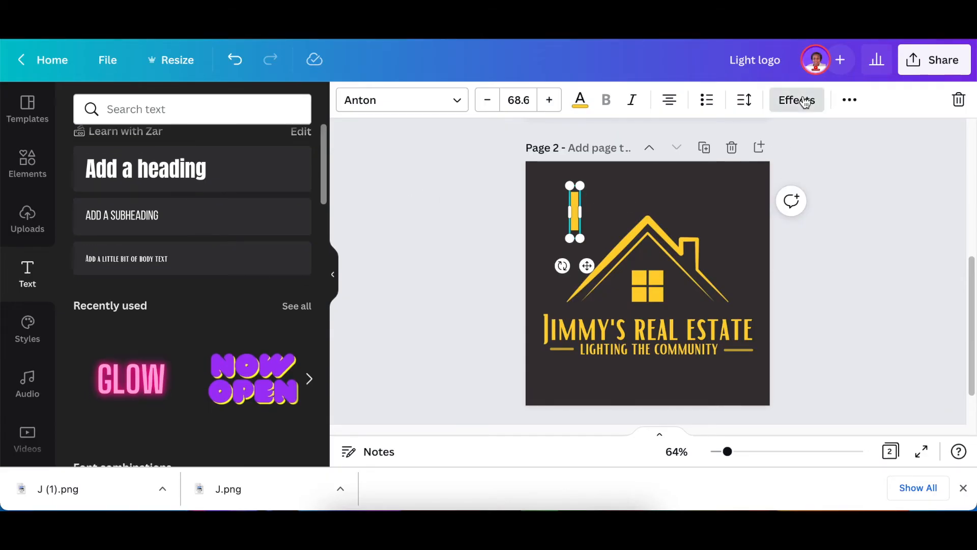
Apply a low-intensity Neon effect (about 30) and turn the text bar horizontal over the window
left_click(797, 99)
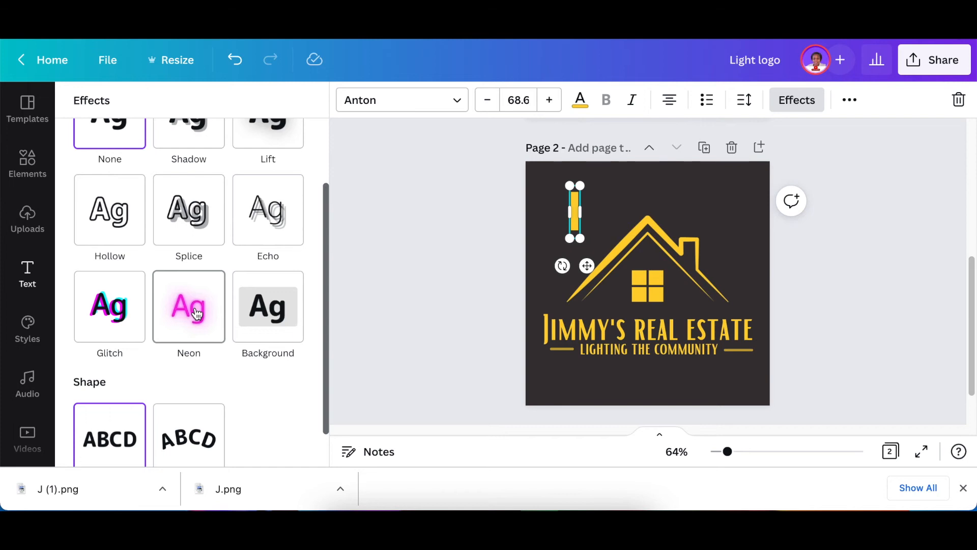
left_click(188, 305)
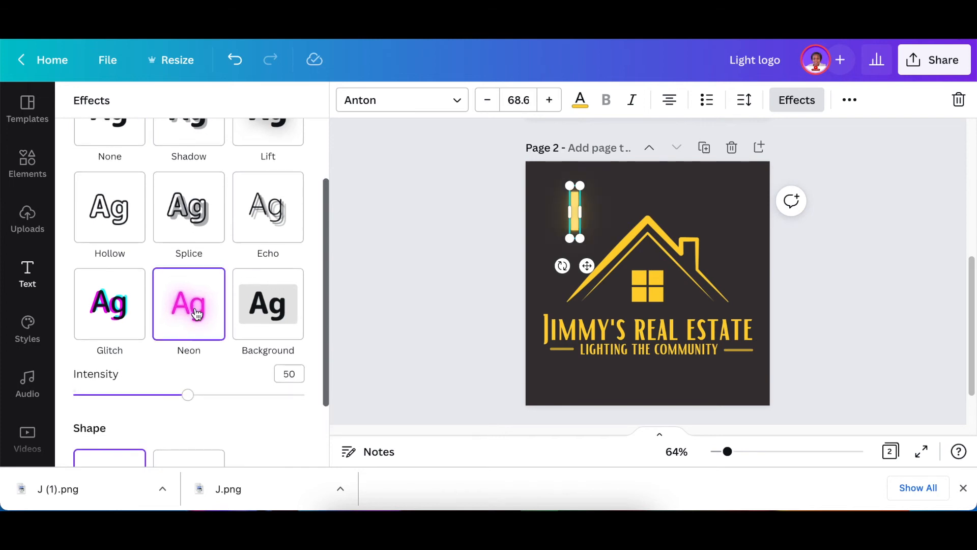
scroll("down", 3)
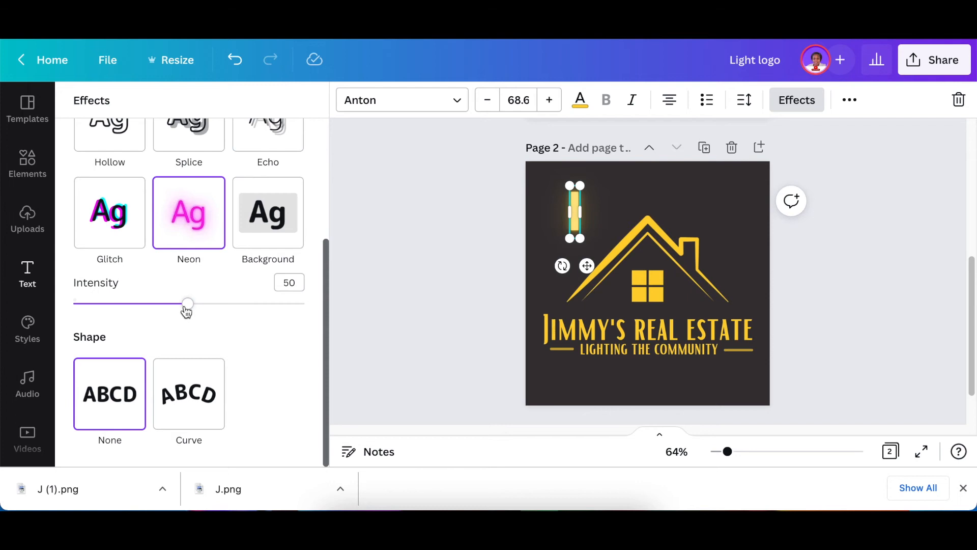
left_click_drag(188, 303, 279, 304)
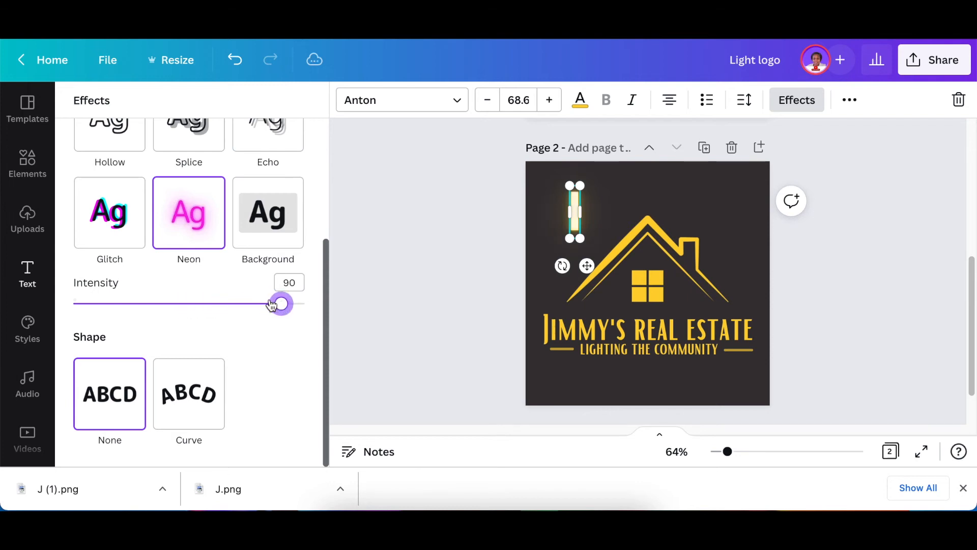
left_click_drag(279, 303, 97, 303)
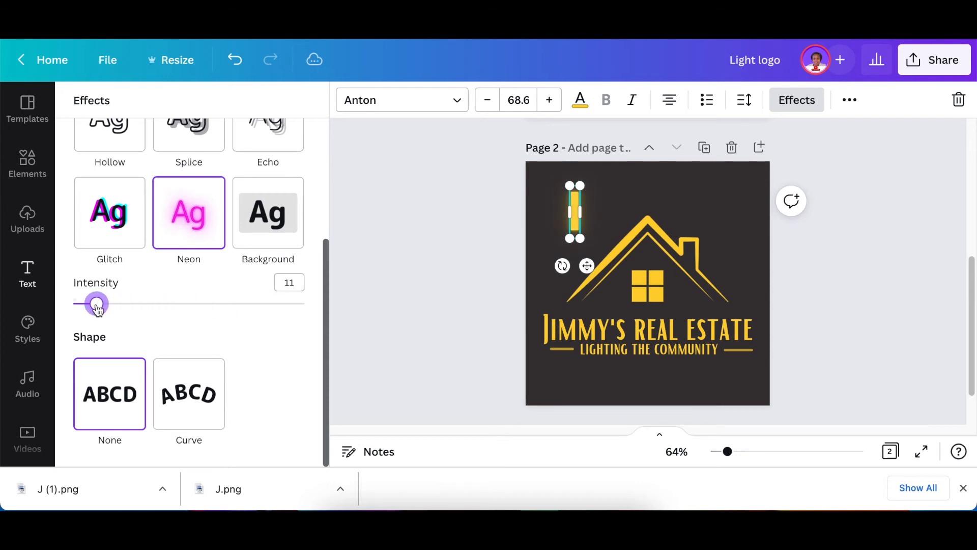
left_click_drag(97, 304, 177, 303)
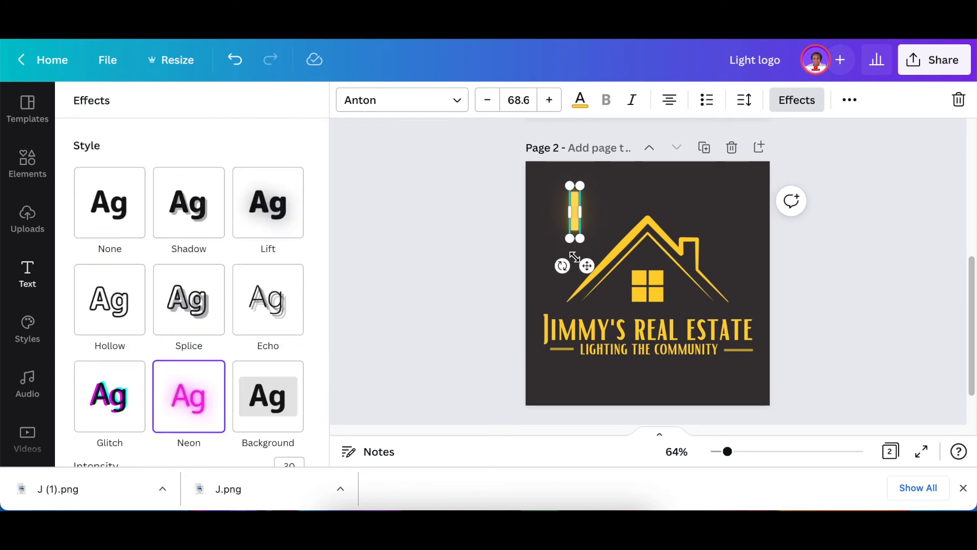
left_click_drag(562, 266, 602, 260)
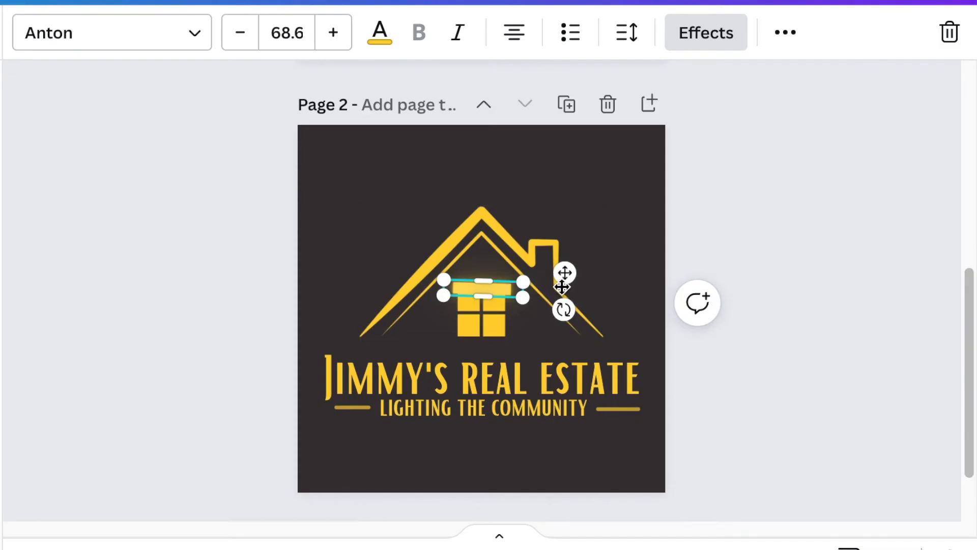
Shrink the horizontal neon bar to font size 57.6 and move it onto the window's crossbar
left_click_drag(563, 310, 561, 302)
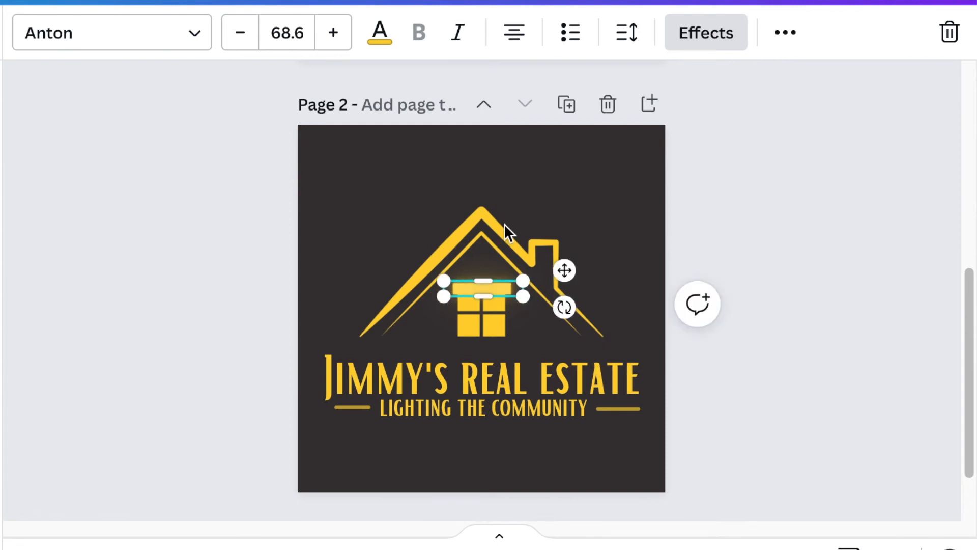
left_click(239, 32)
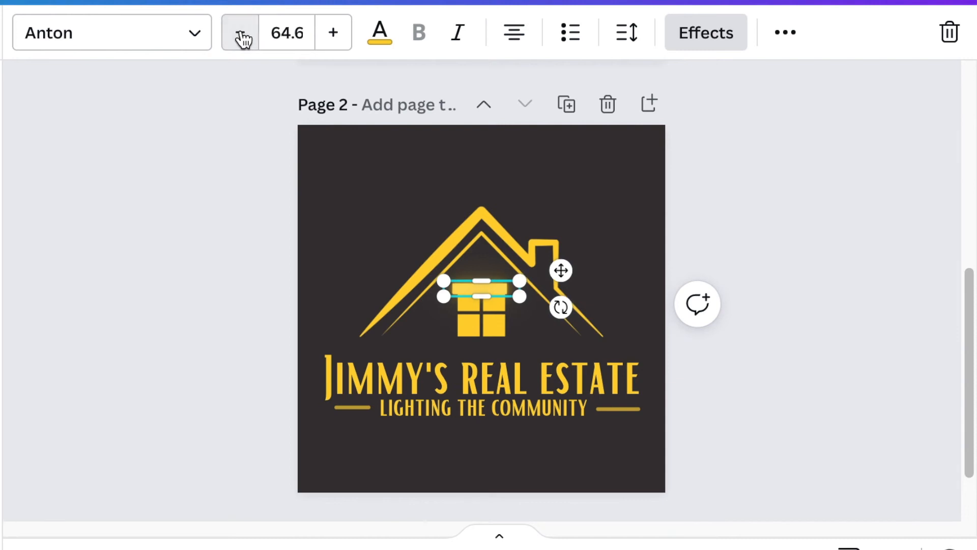
left_click(241, 32)
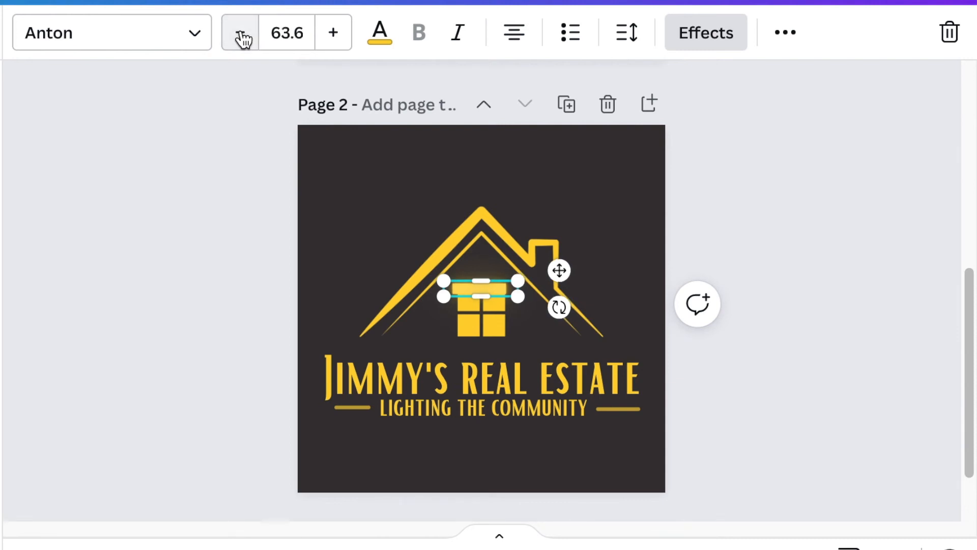
left_click(240, 33)
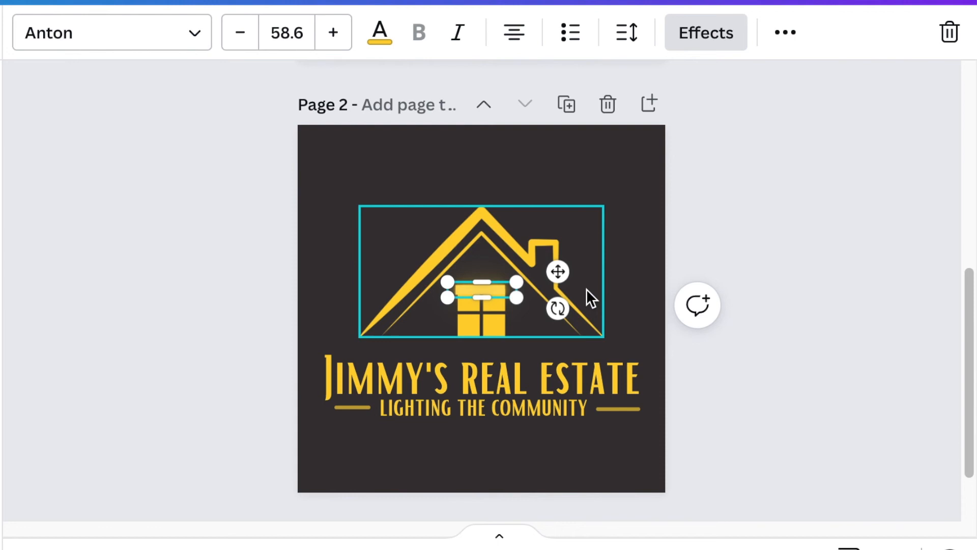
left_click(238, 32)
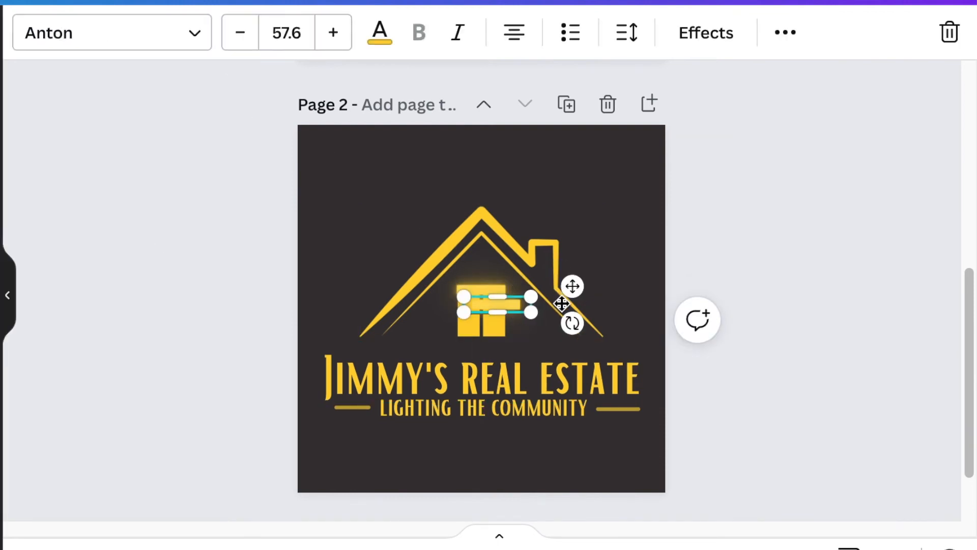
left_click_drag(495, 305, 495, 343)
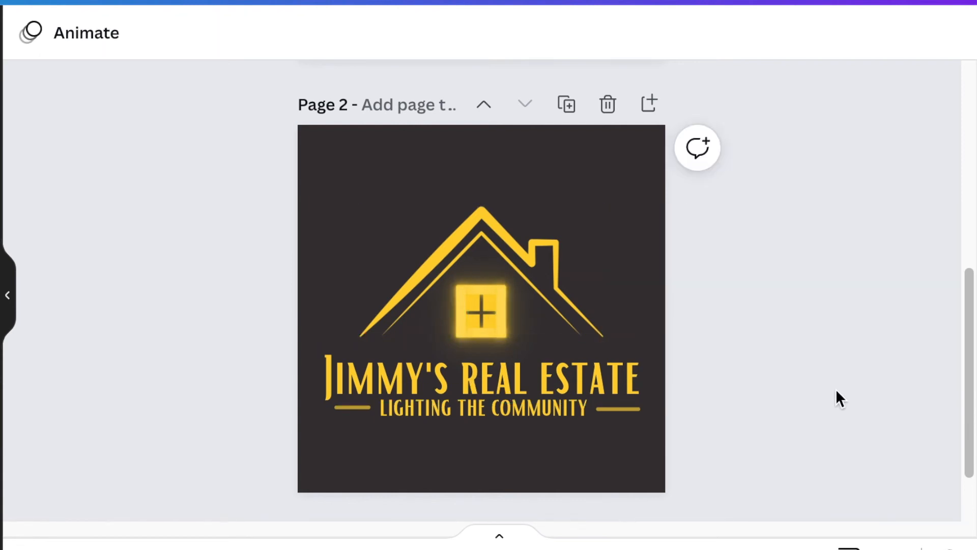
left_click(483, 408)
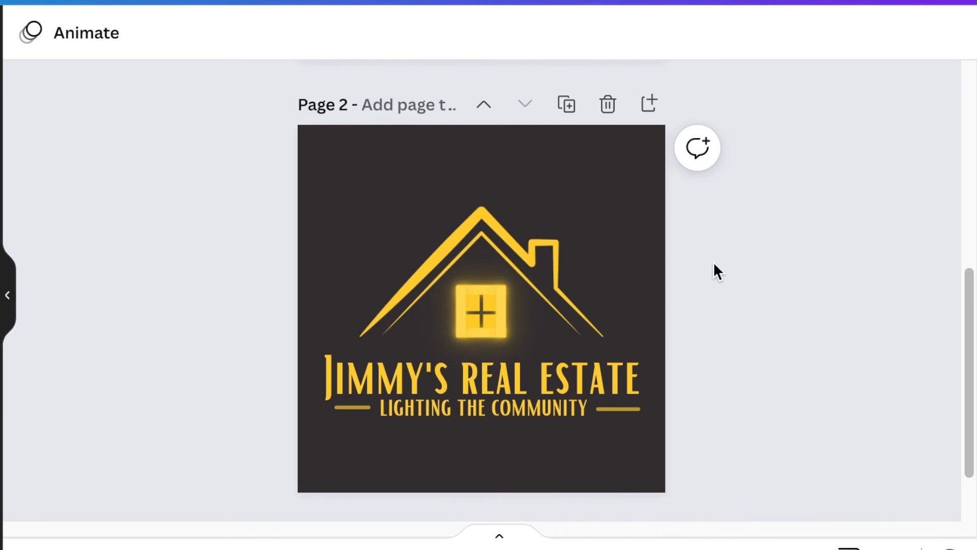
mouse_move(686, 313)
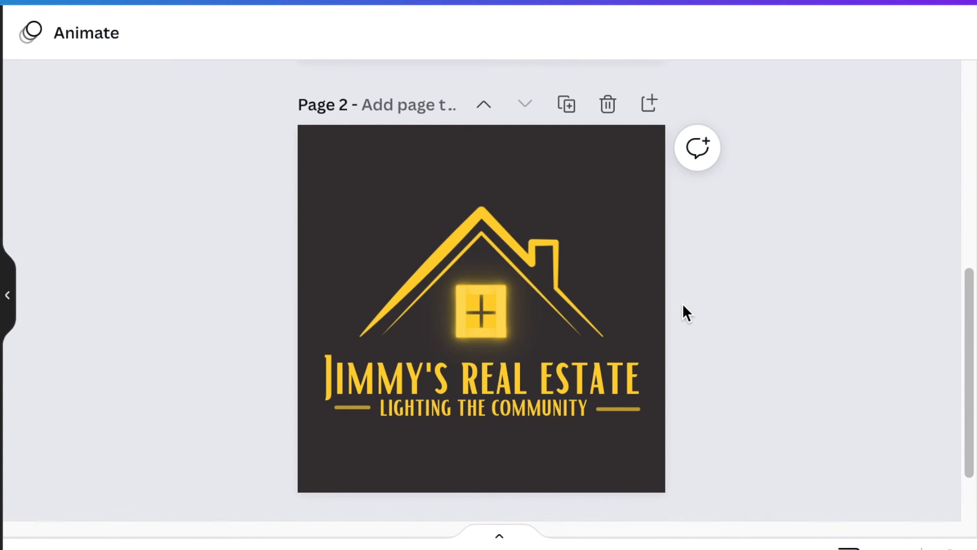
mouse_move(150, 352)
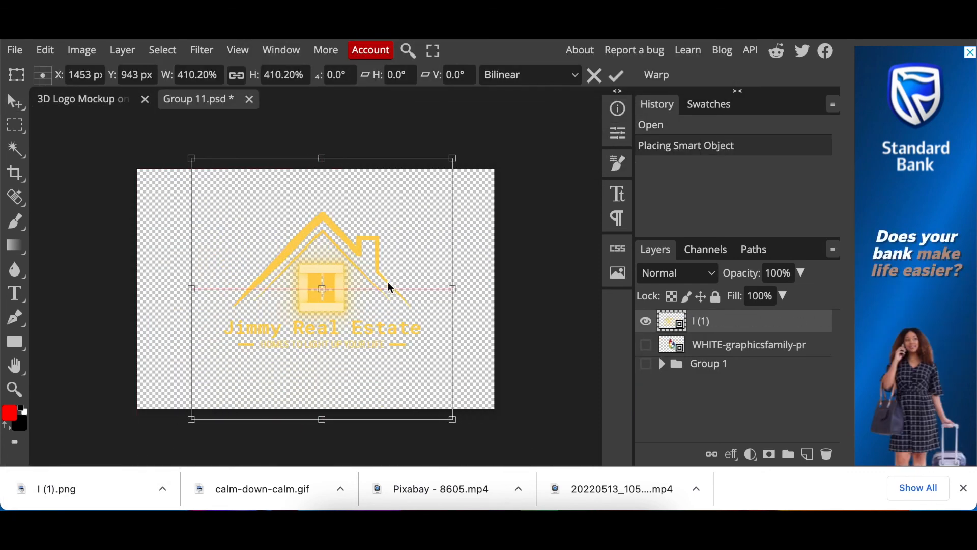
Save the glowing house logo into the mockup with File > Save (Smart Object)
left_click(14, 50)
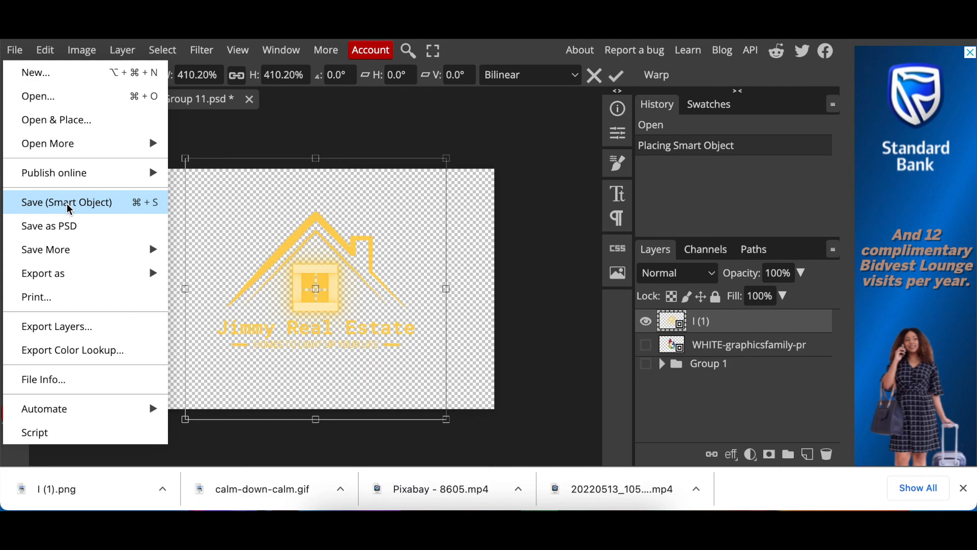
left_click(67, 202)
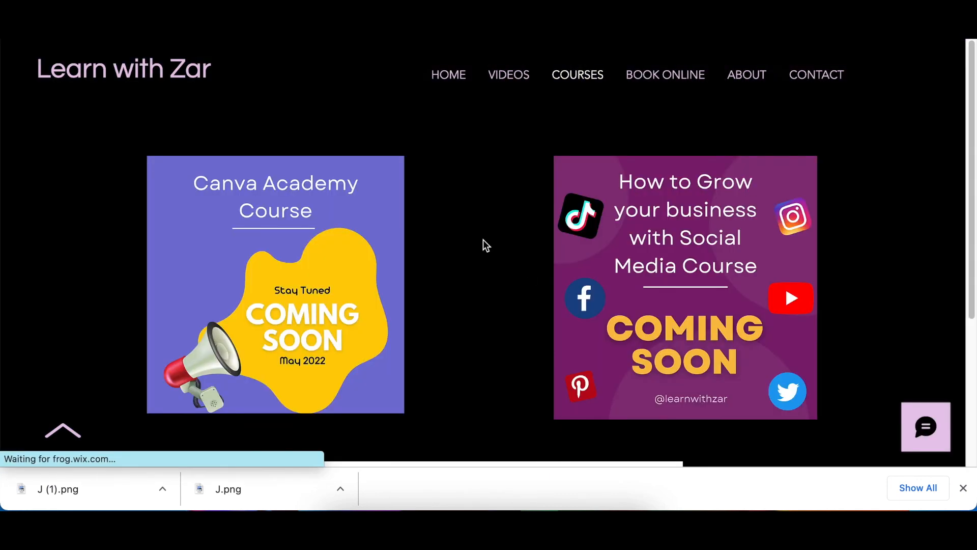
Scroll the Learn with Zar courses page down to the email signup form
scroll("down", 3)
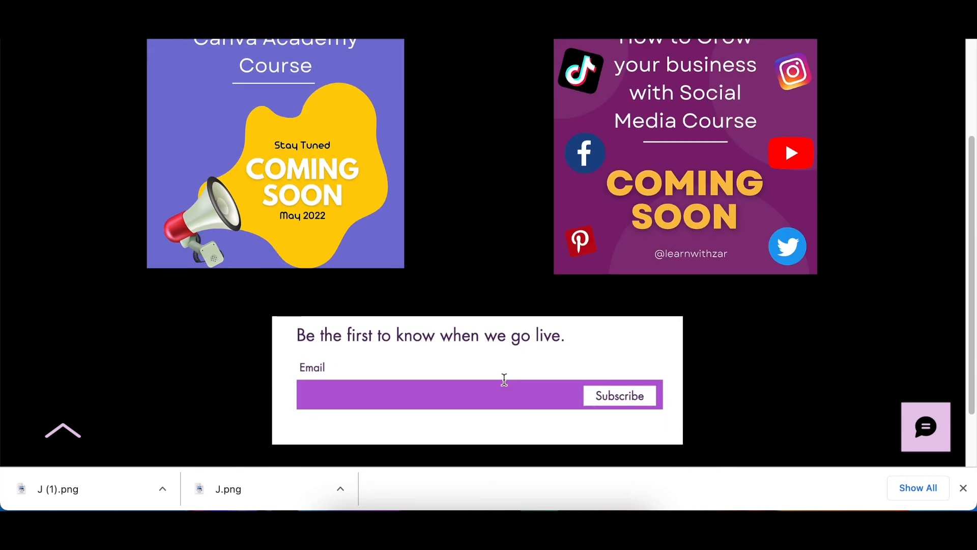
mouse_move(575, 366)
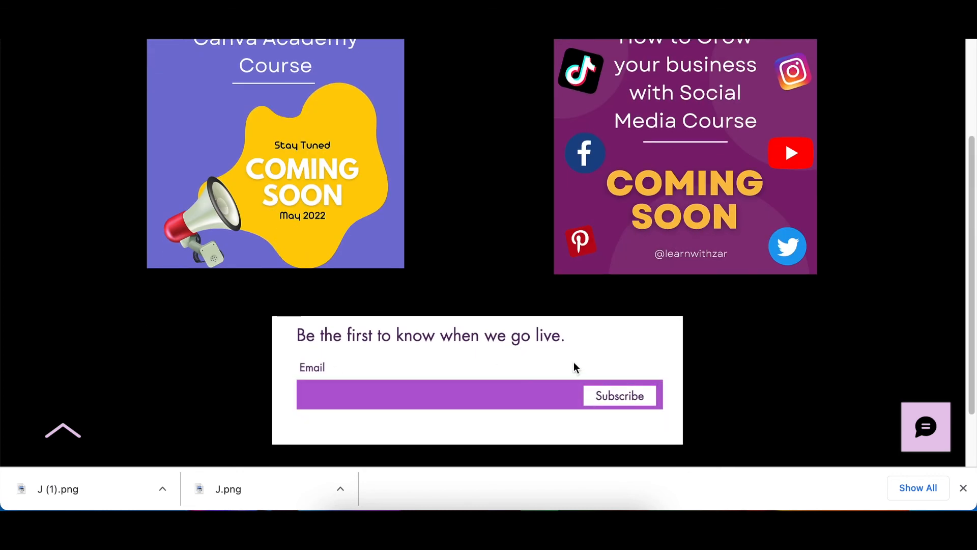
scroll("down", 3)
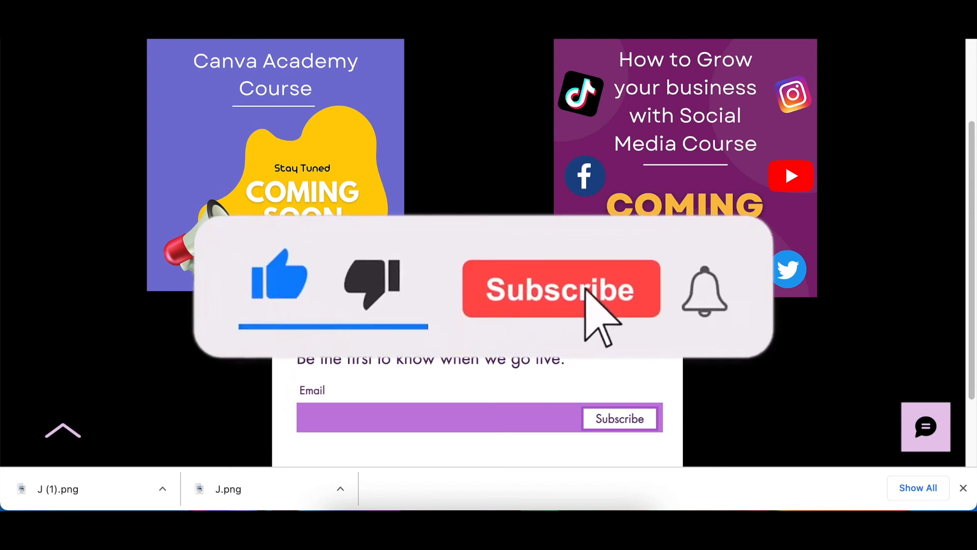
left_click(560, 289)
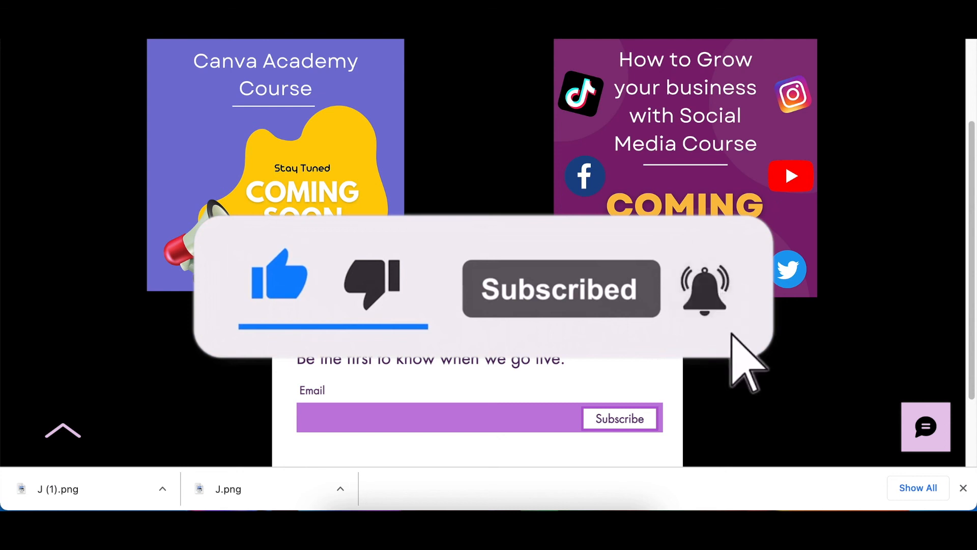